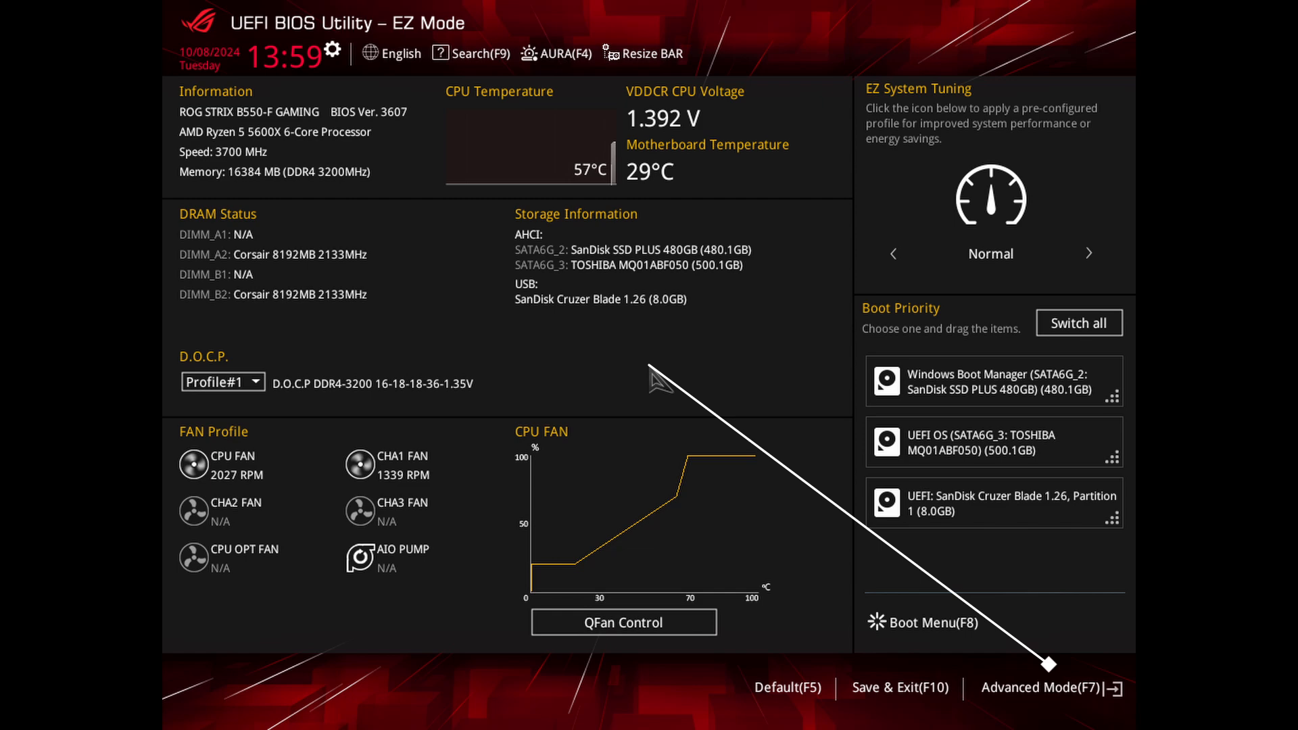
Step: In Advanced Mode's APM Configuration, set Power On By PCI-E to Enabled
{"action": "left_click", "coordinate": [1039, 687]}
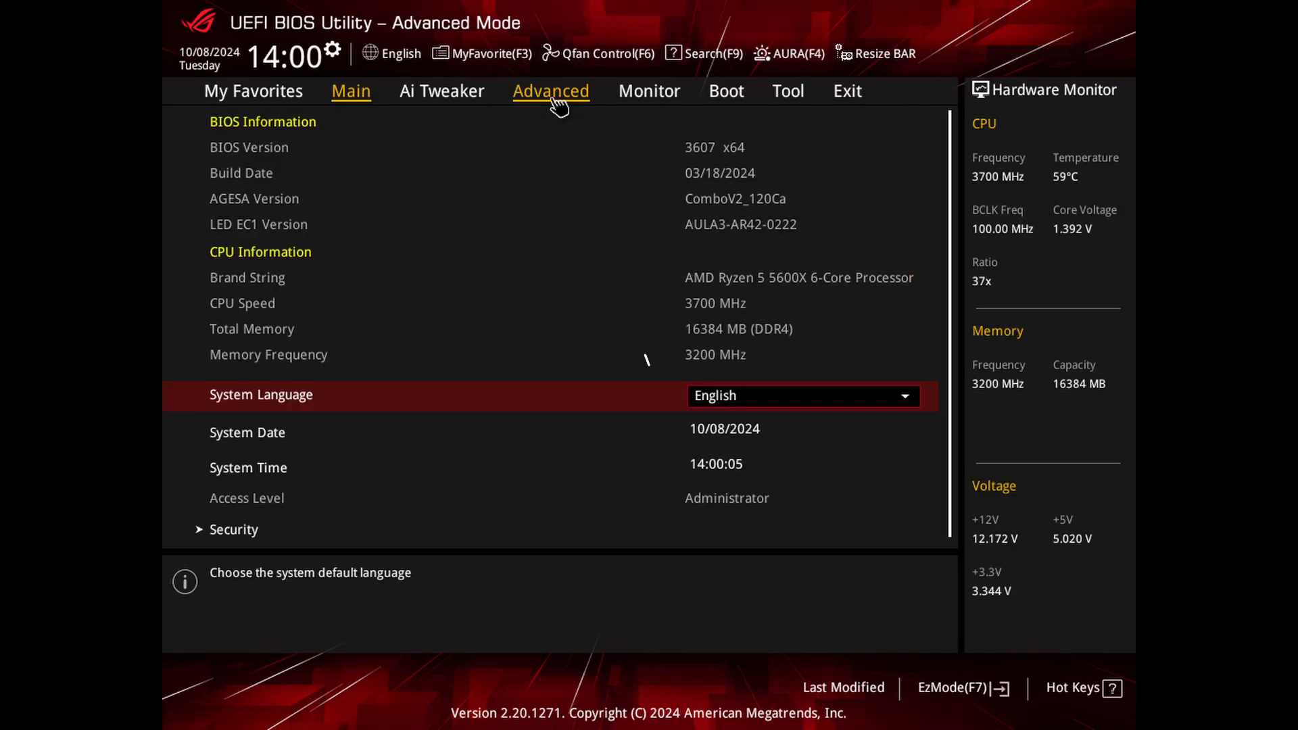
{"action": "left_click", "coordinate": [550, 91]}
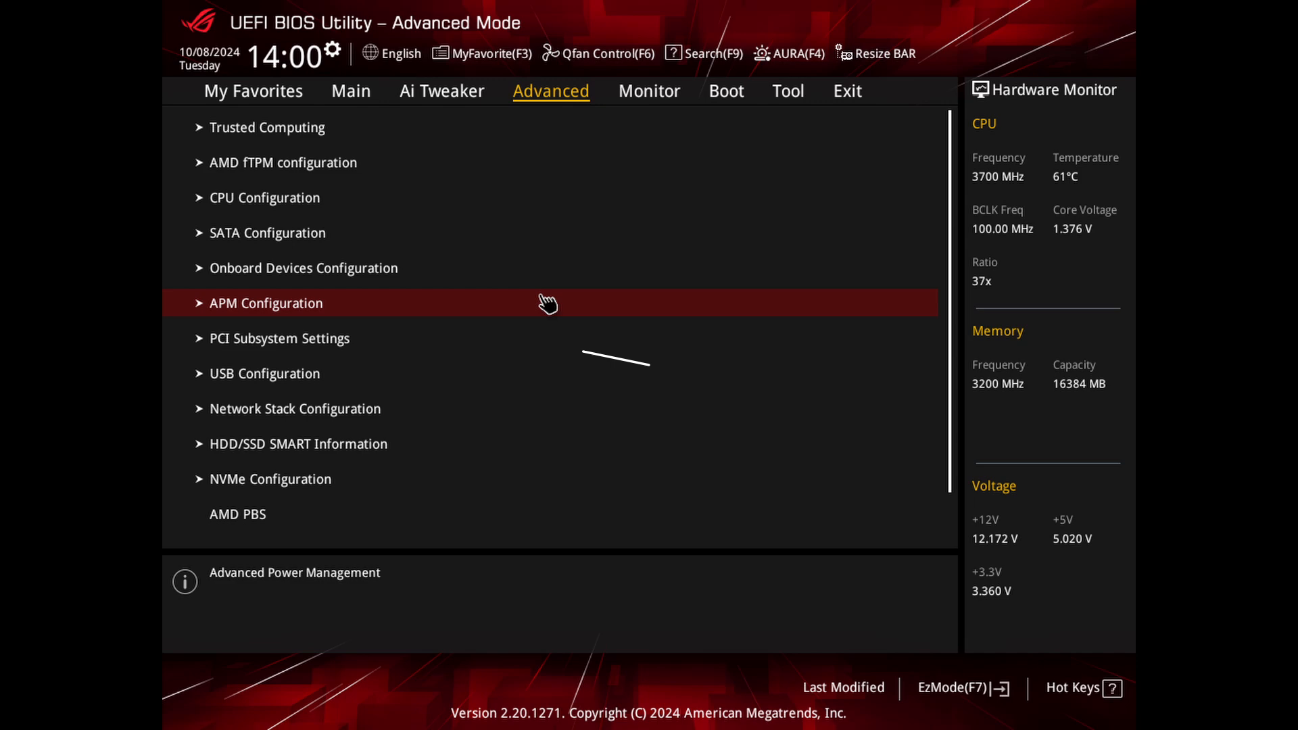
{"action": "left_click", "coordinate": [266, 303]}
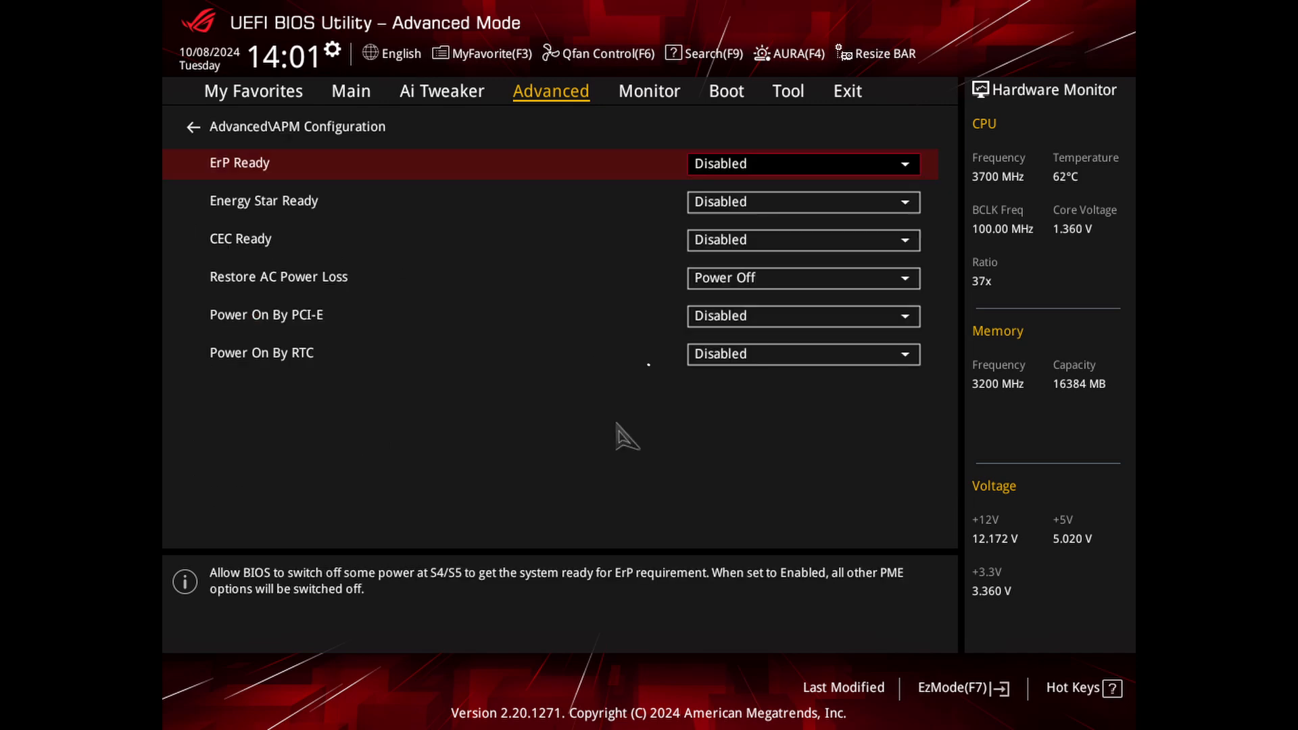
{"action": "left_click", "coordinate": [800, 316]}
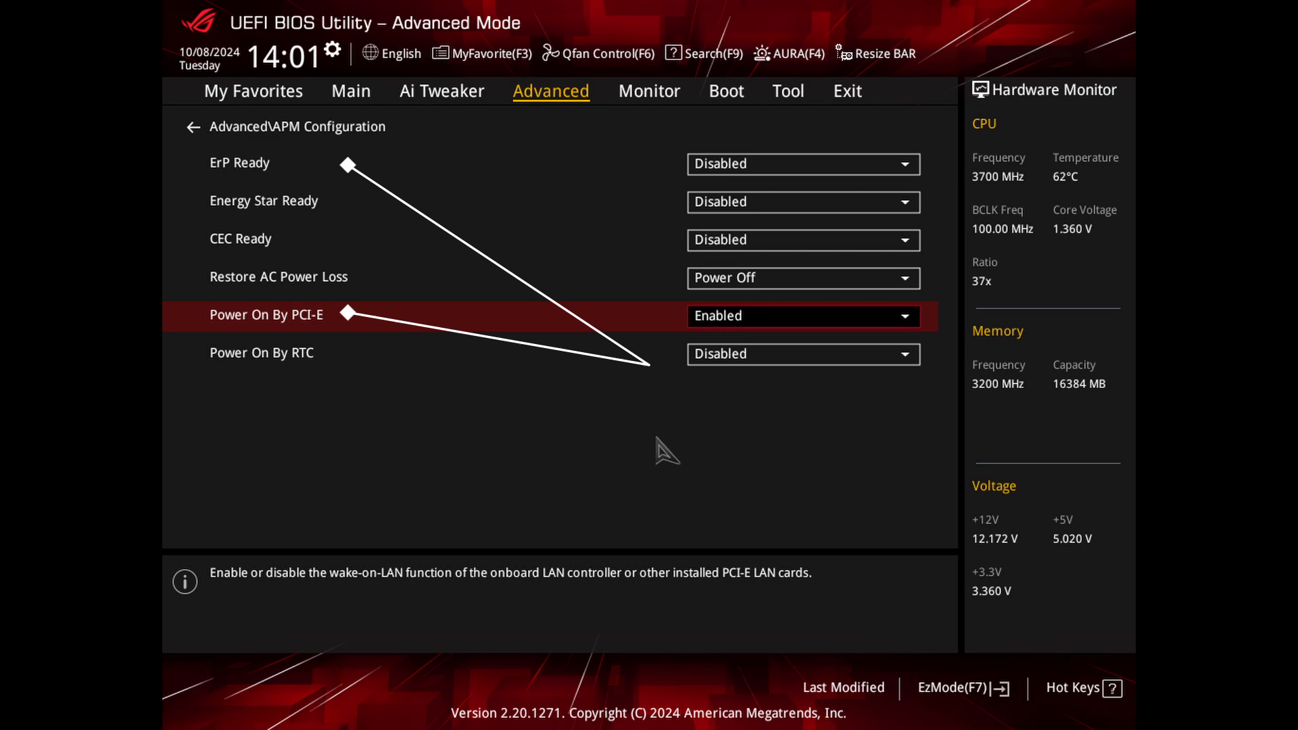
Step: Save the BIOS changes and reset the PC
{"action": "left_click", "coordinate": [846, 92]}
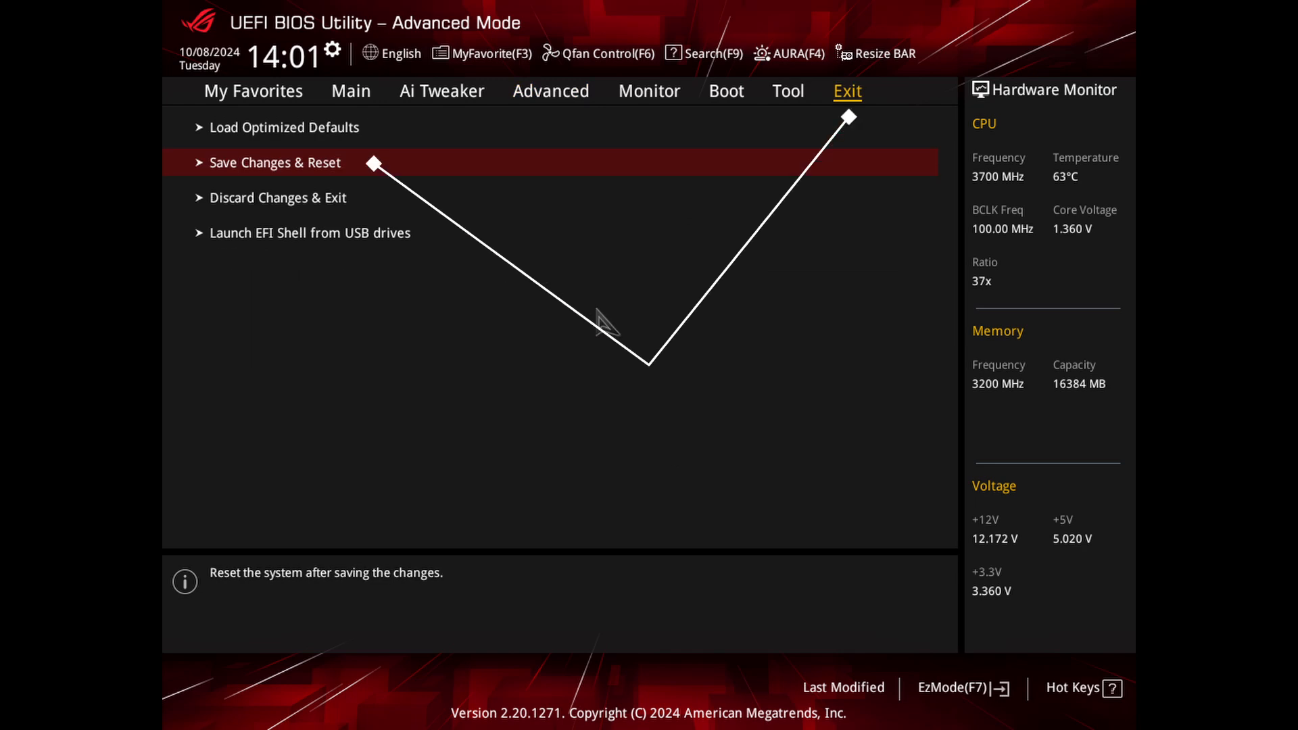
{"action": "left_click", "coordinate": [275, 162]}
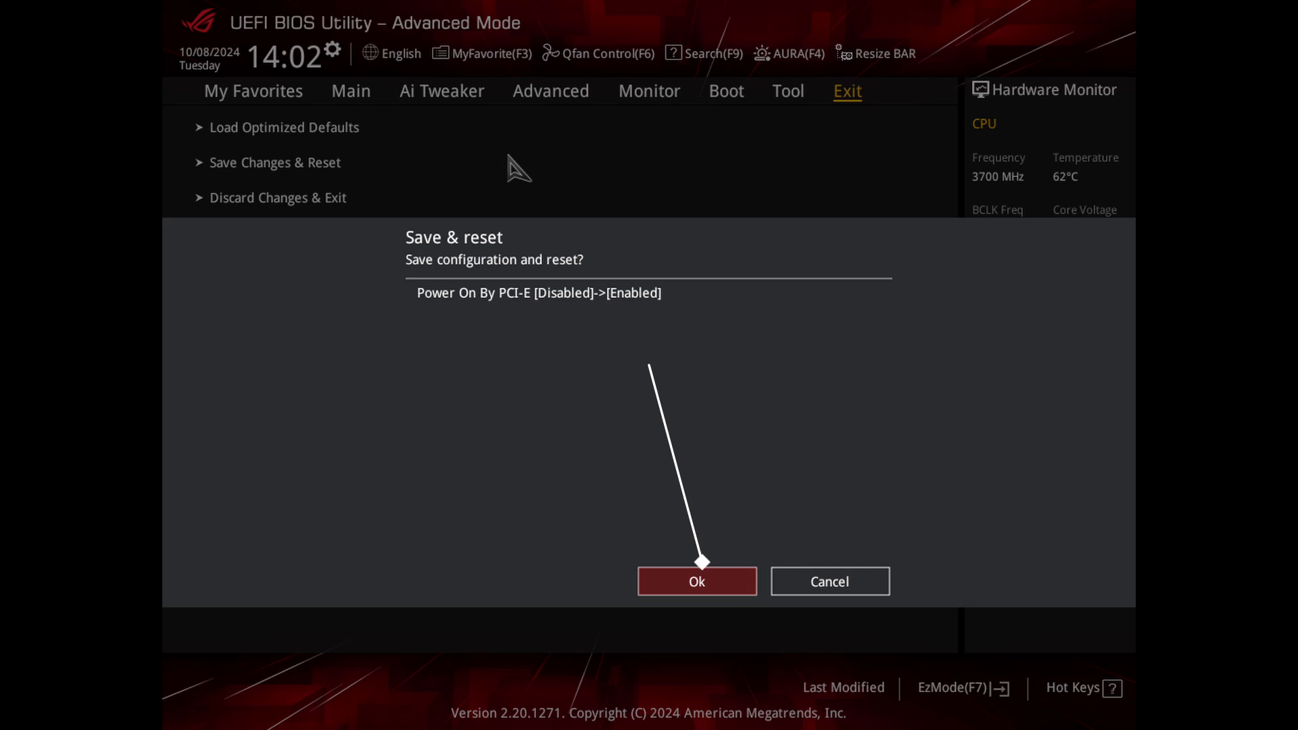
{"action": "left_click", "coordinate": [696, 582]}
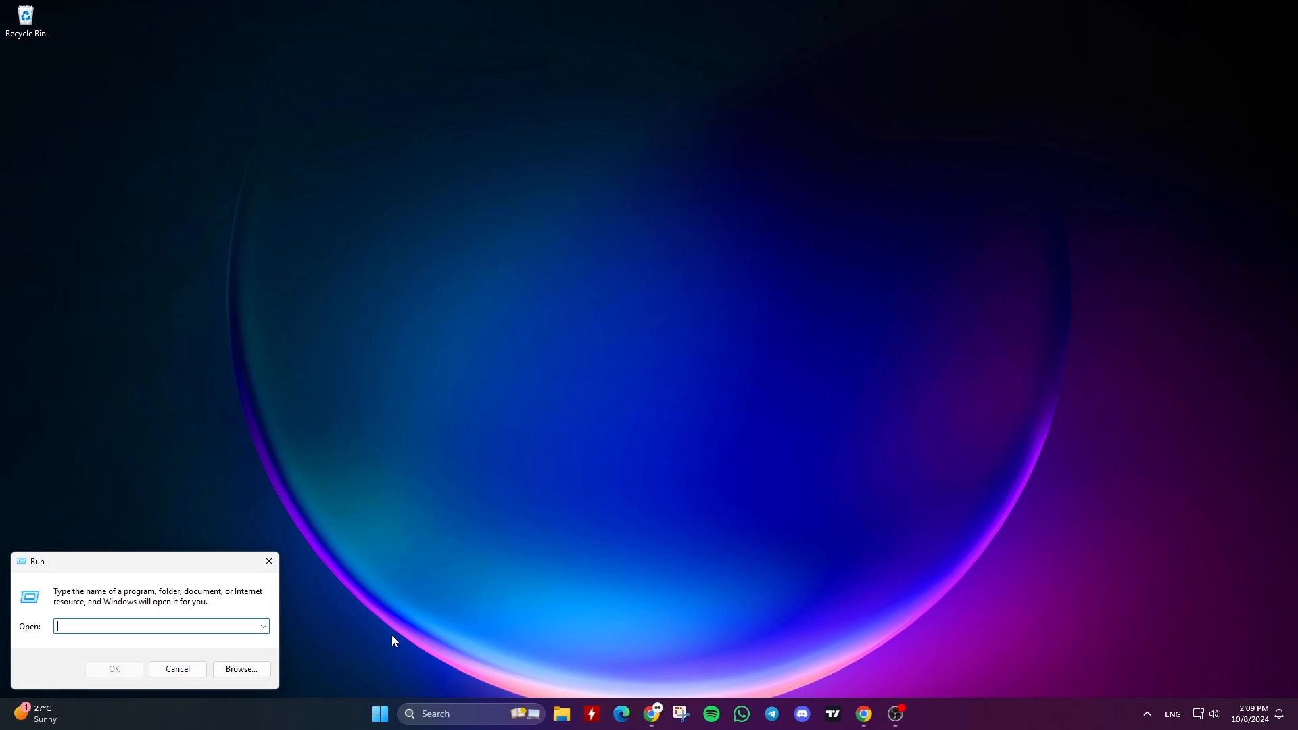
Step: Run ncpa.cpl and open the Ethernet adapter's Properties
{"action": "type", "text": "ncpa.cpl"}
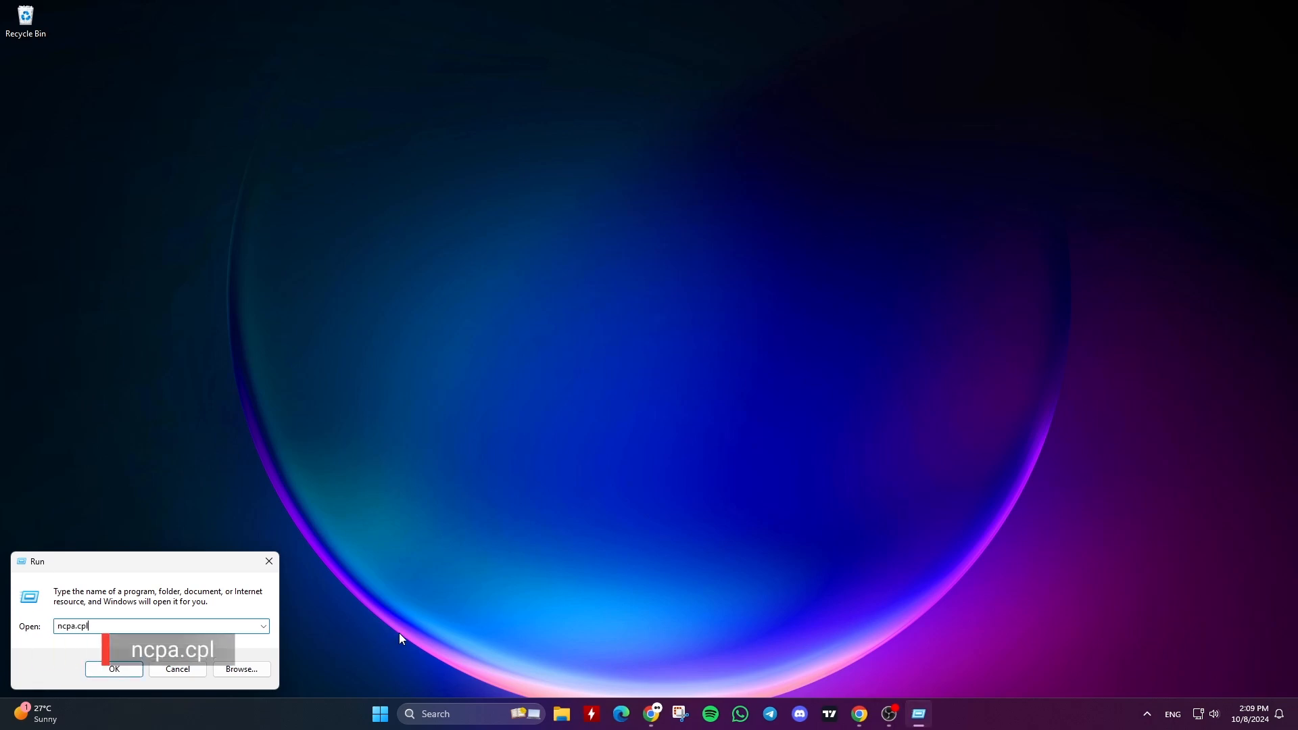
{"action": "left_click", "coordinate": [113, 668]}
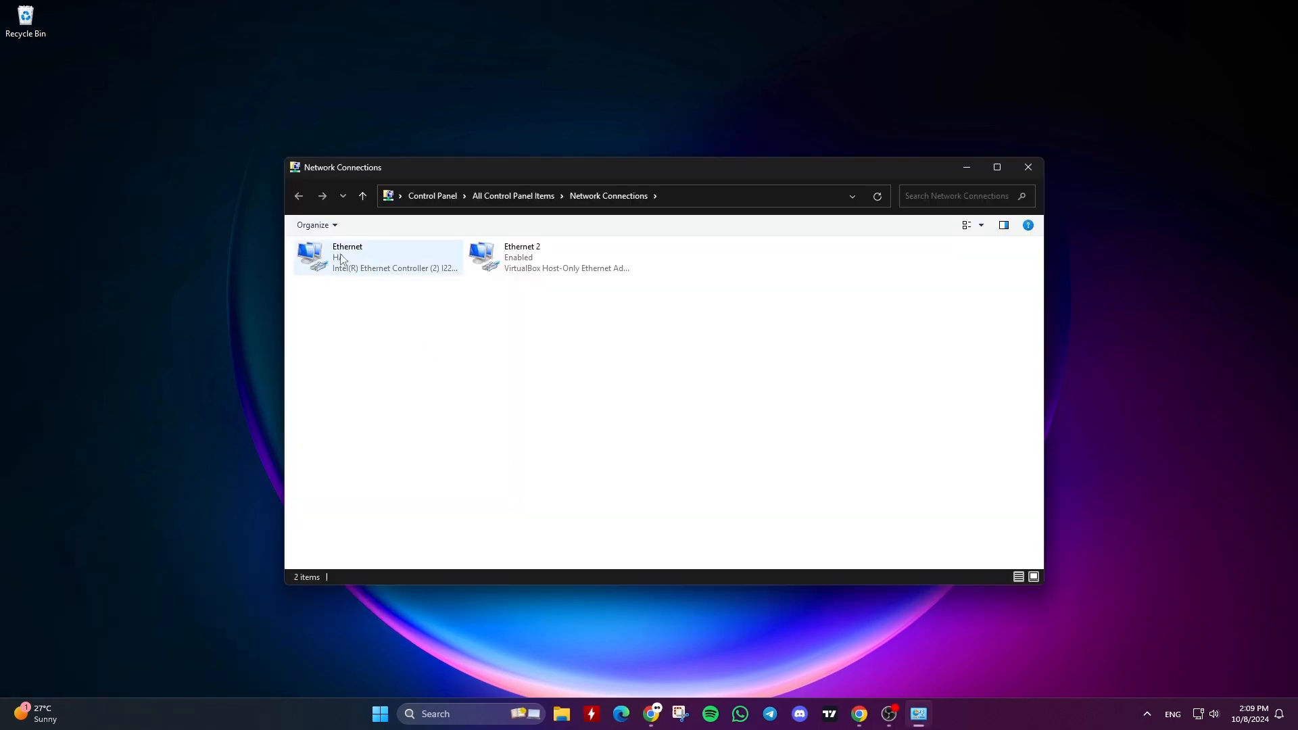
{"action": "right_click", "coordinate": [348, 257]}
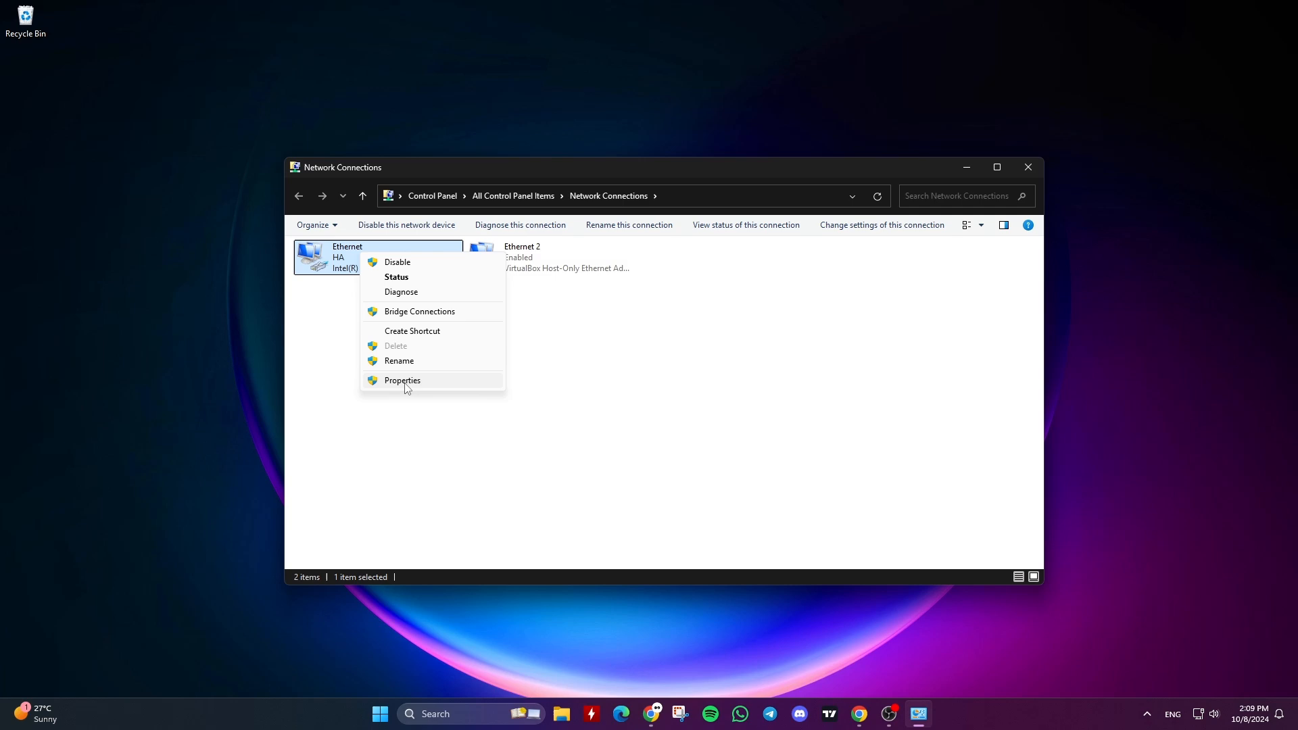
{"action": "left_click", "coordinate": [401, 379]}
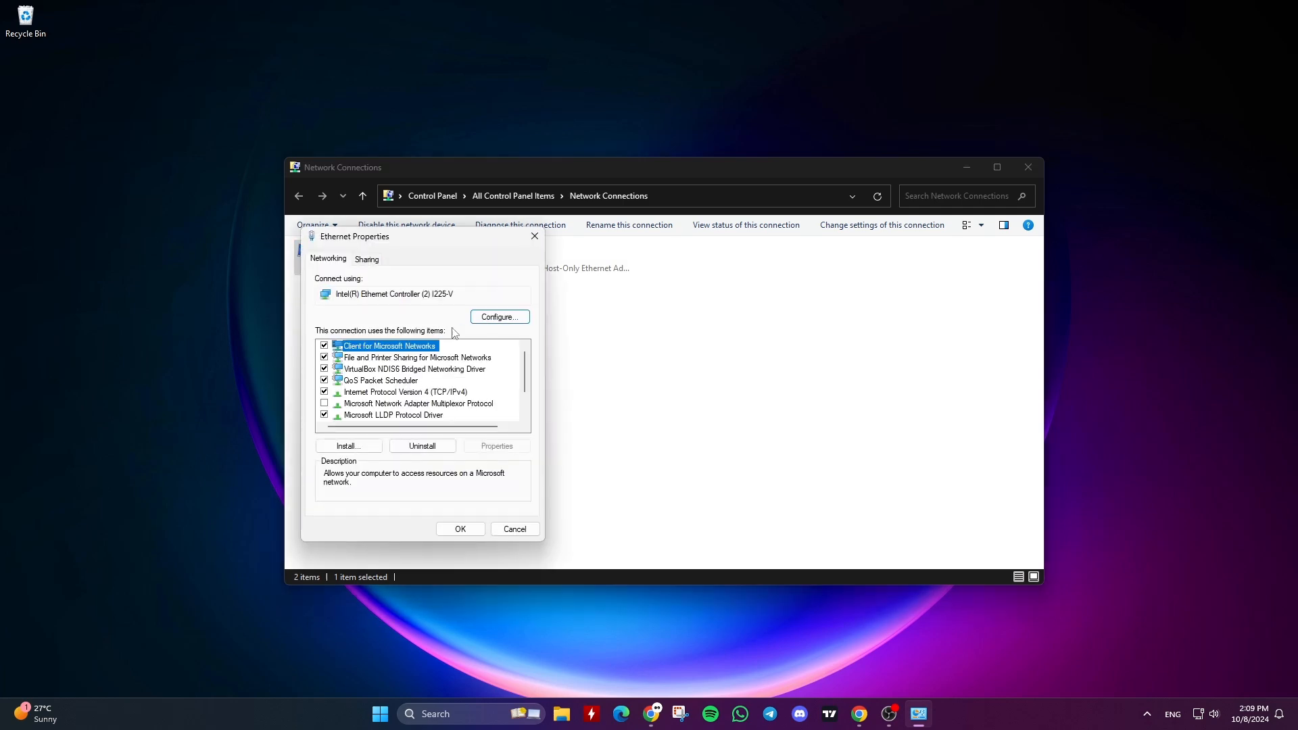
Step: Set the Intel adapter's Wake on Magic Packet to Enabled and view its power management options
{"action": "left_click", "coordinate": [499, 317]}
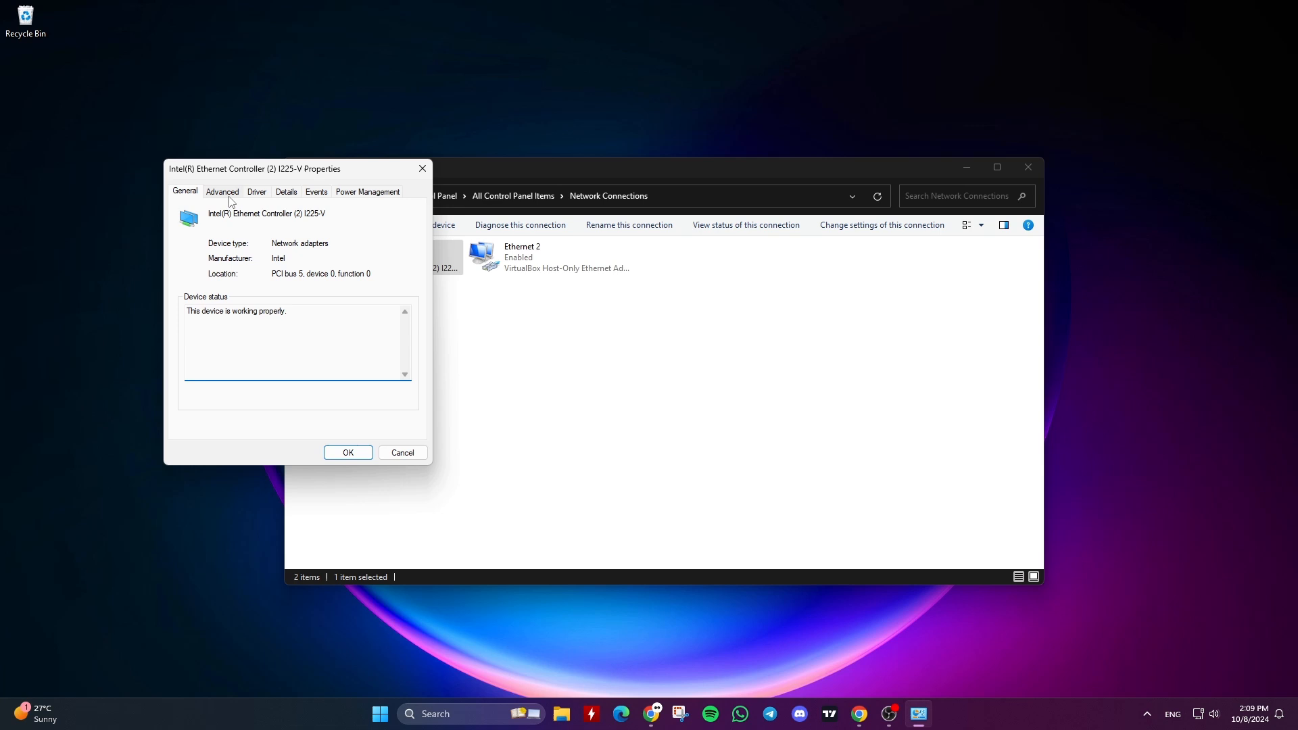
{"action": "left_click", "coordinate": [222, 192]}
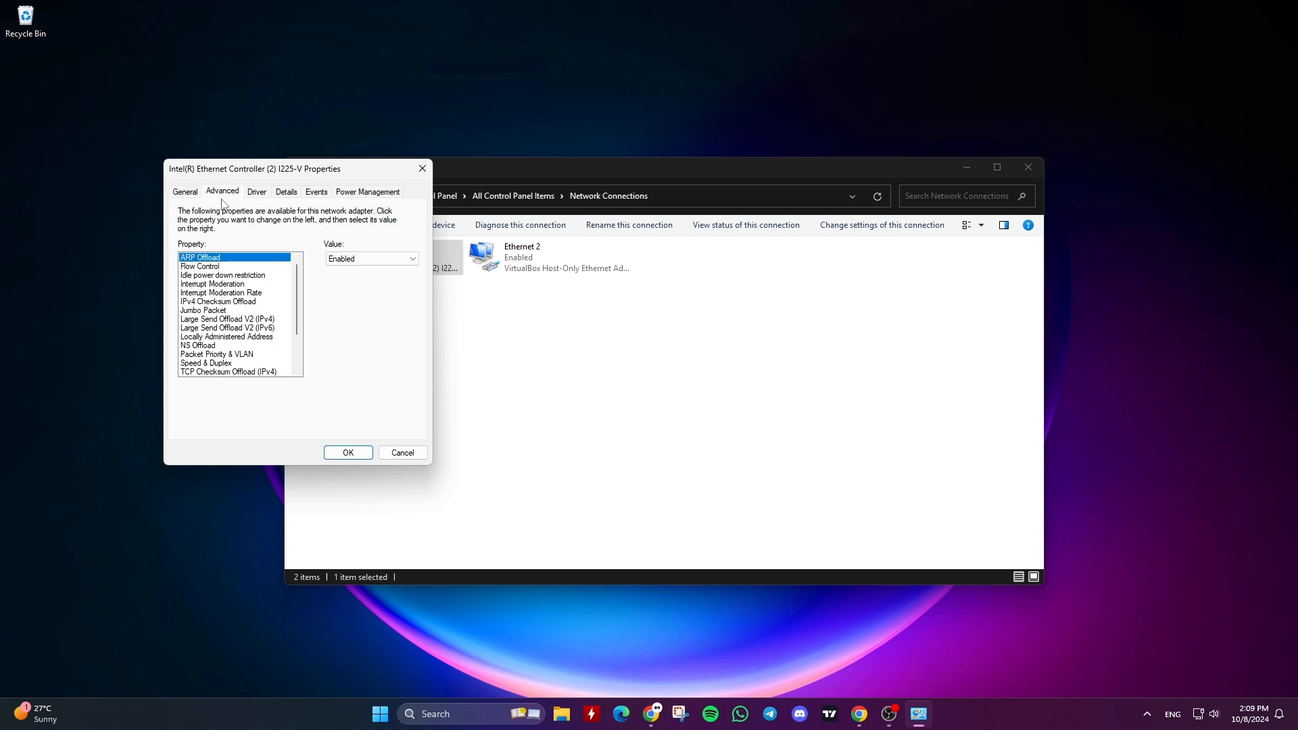
{"action": "mouse_move", "coordinate": [240, 295]}
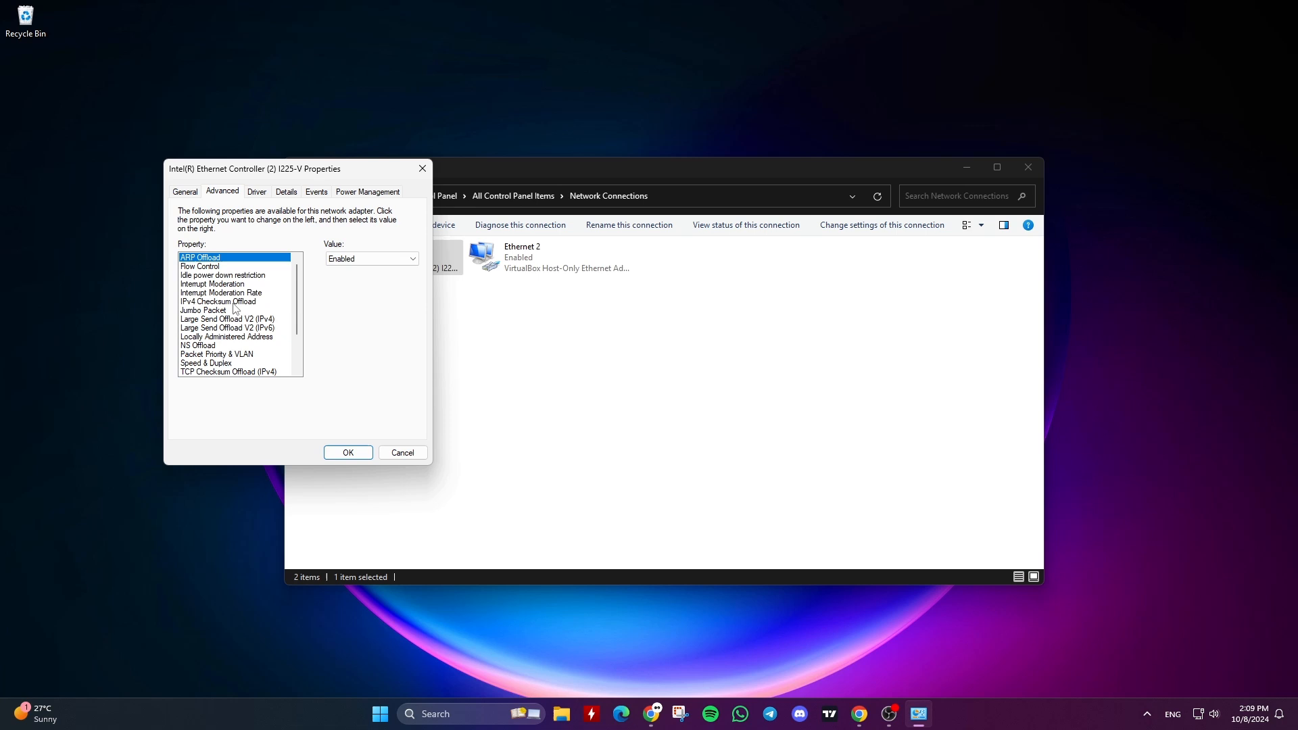
{"action": "scroll", "scroll_direction": "down", "scroll_amount": 3}
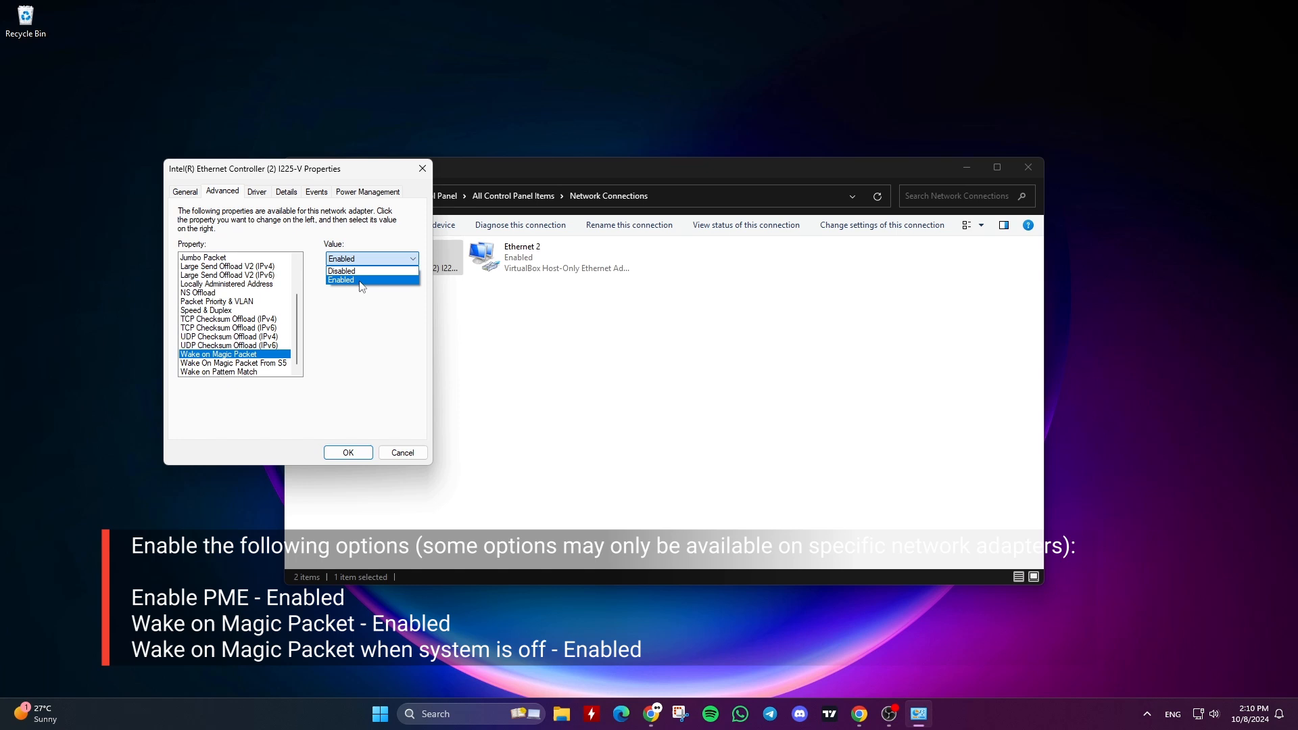
{"action": "left_click", "coordinate": [339, 280]}
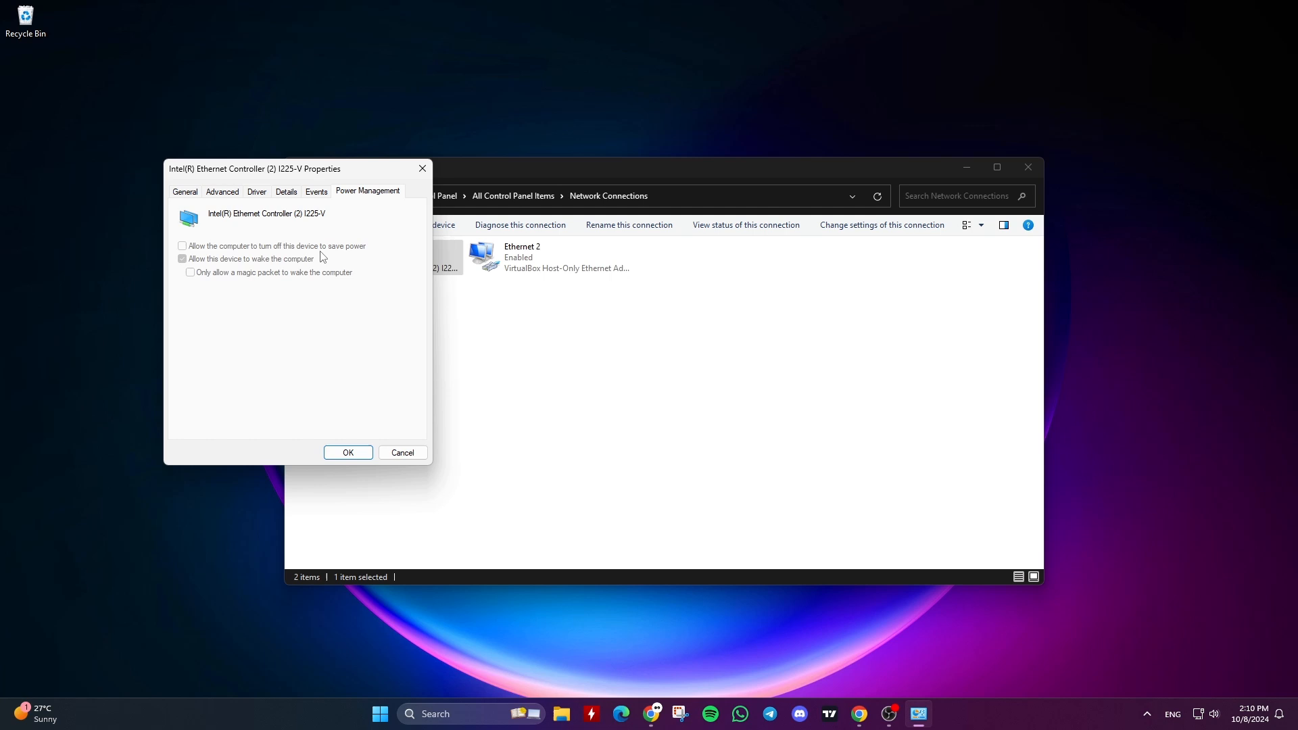
{"action": "left_click", "coordinate": [347, 453]}
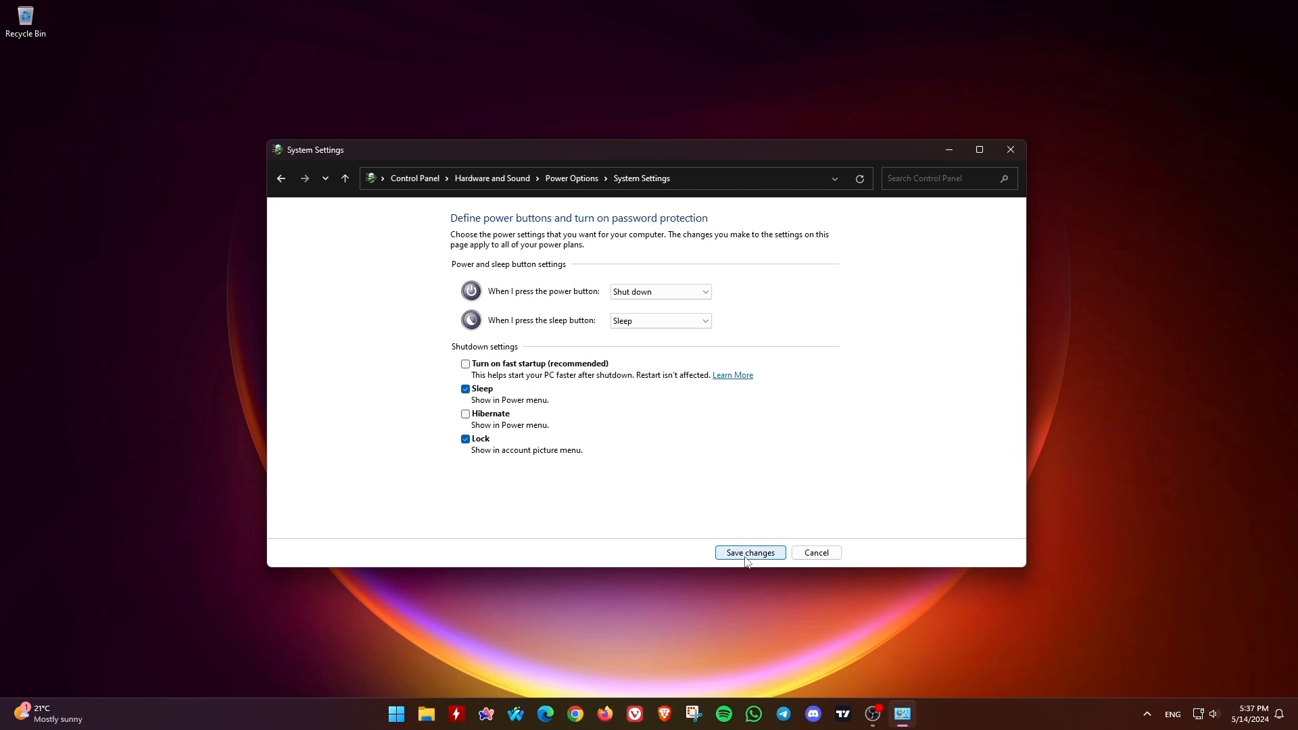
Step: Save the shutdown settings with 'Turn on fast startup' unchecked
{"action": "left_click", "coordinate": [749, 553]}
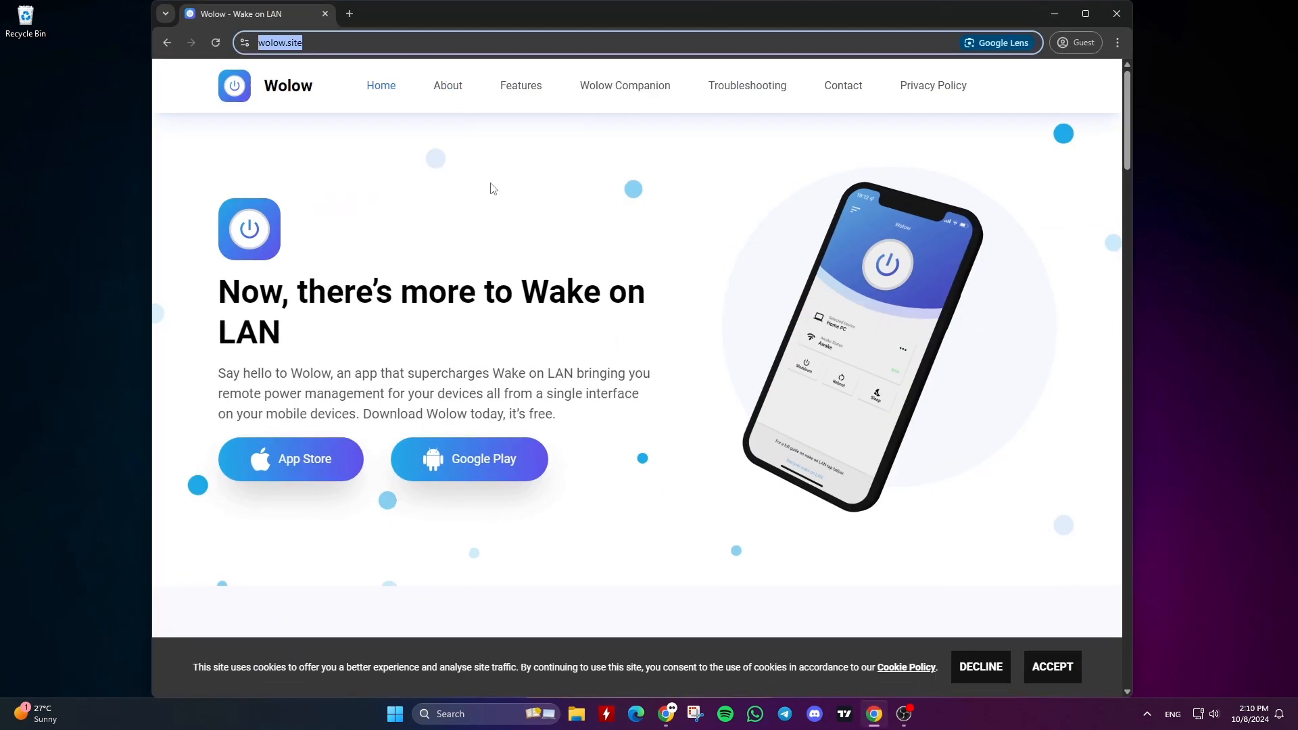
Step: Save the Wolow Companion Windows installer to the Desktop, then minimize Chrome
{"action": "left_click", "coordinate": [520, 85]}
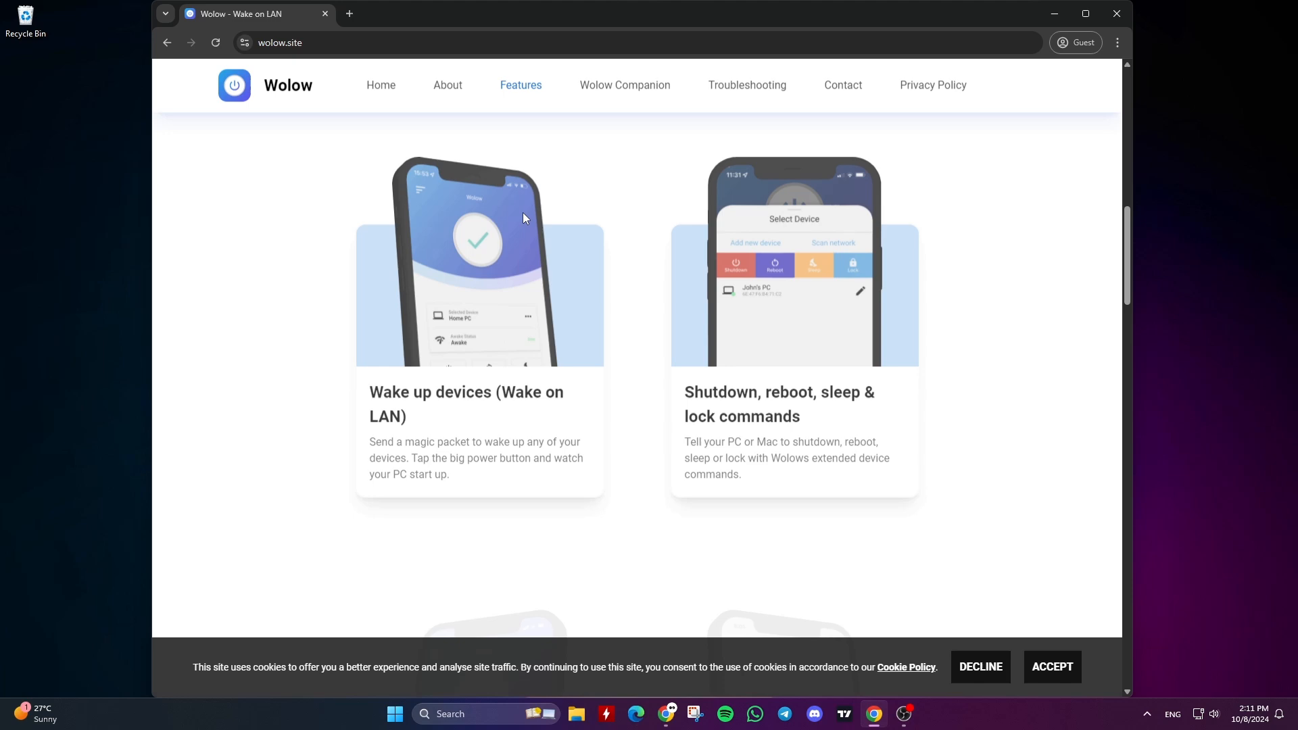
{"action": "scroll", "scroll_direction": "down", "scroll_amount": 3}
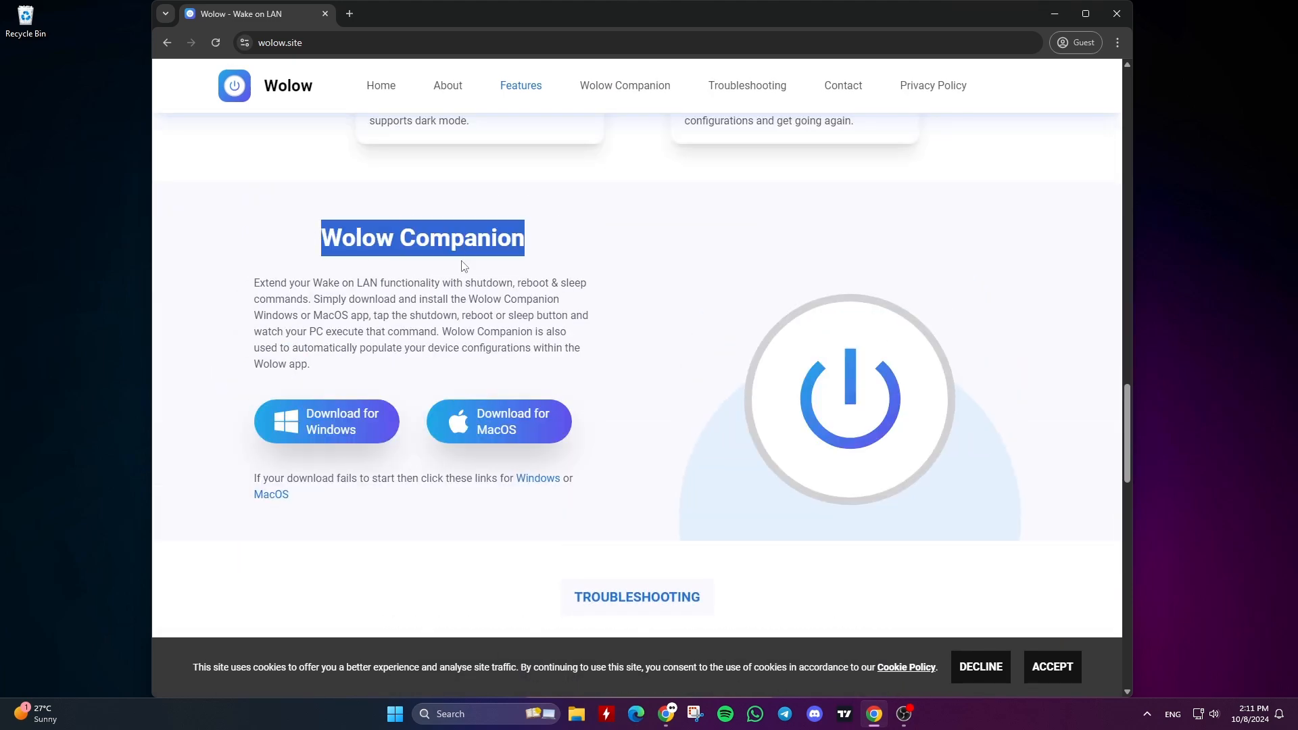
{"action": "left_click", "coordinate": [326, 421]}
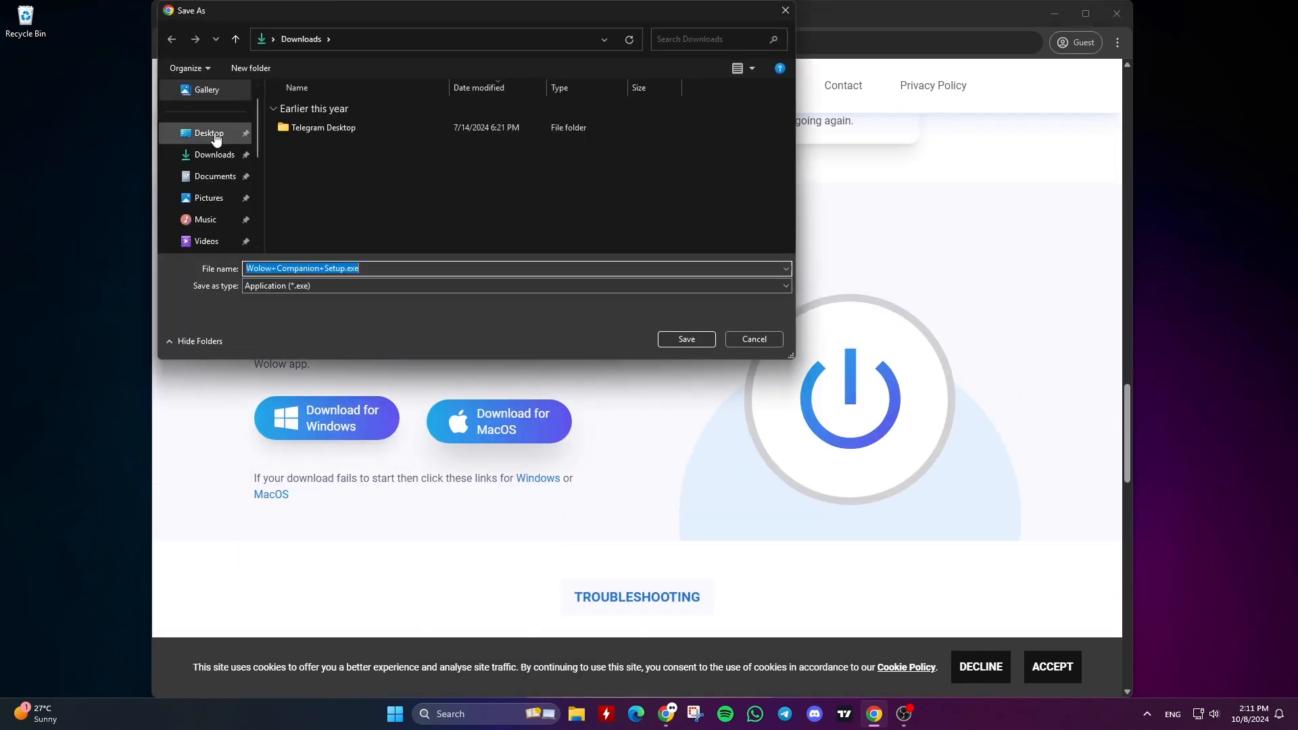
{"action": "left_click", "coordinate": [686, 338]}
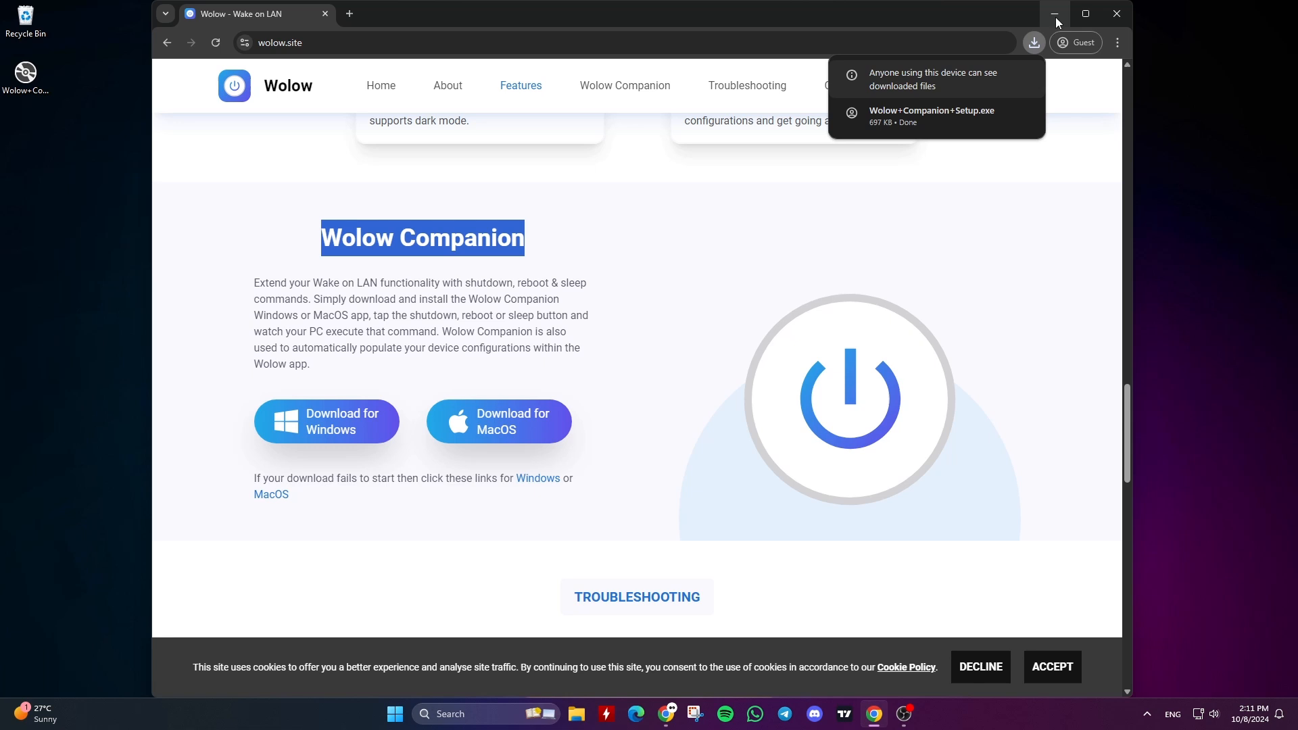
{"action": "left_click", "coordinate": [1054, 15]}
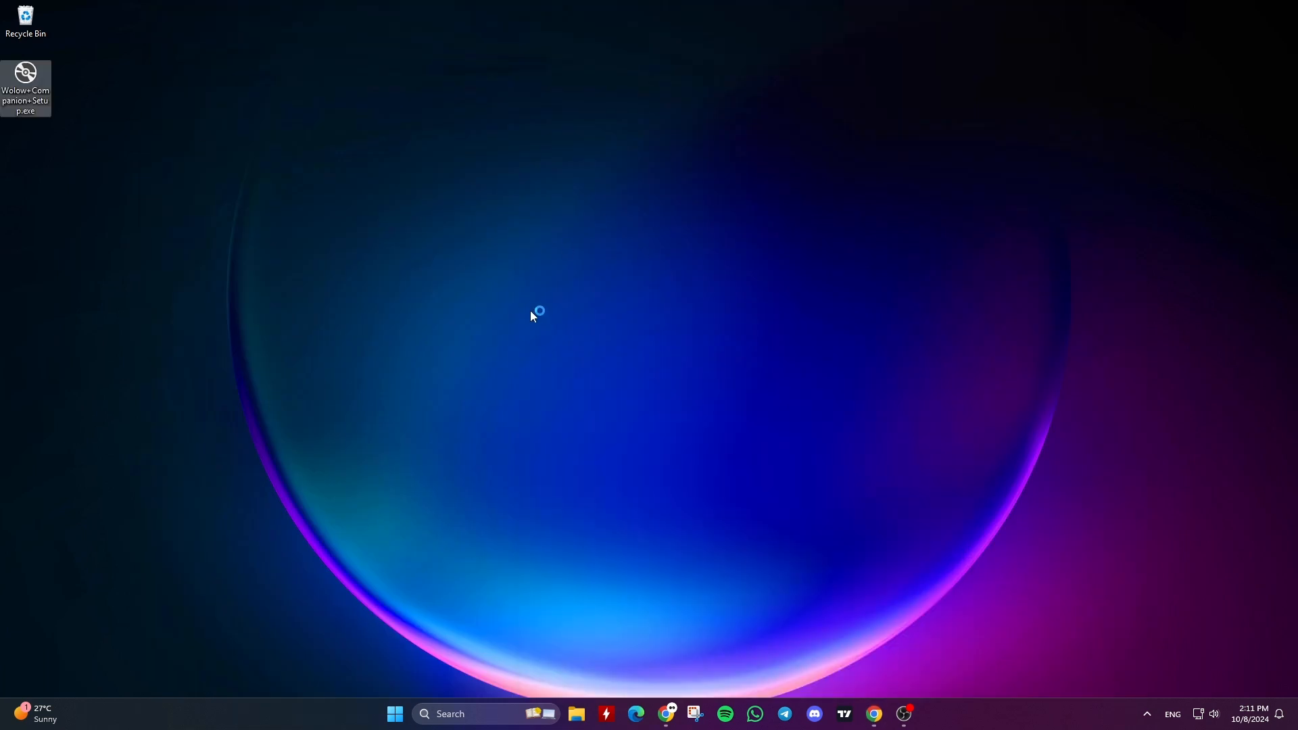
Step: Install Wolow Companion for 'Just me' and allow it through Windows Firewall
{"action": "double_click", "coordinate": [26, 74]}
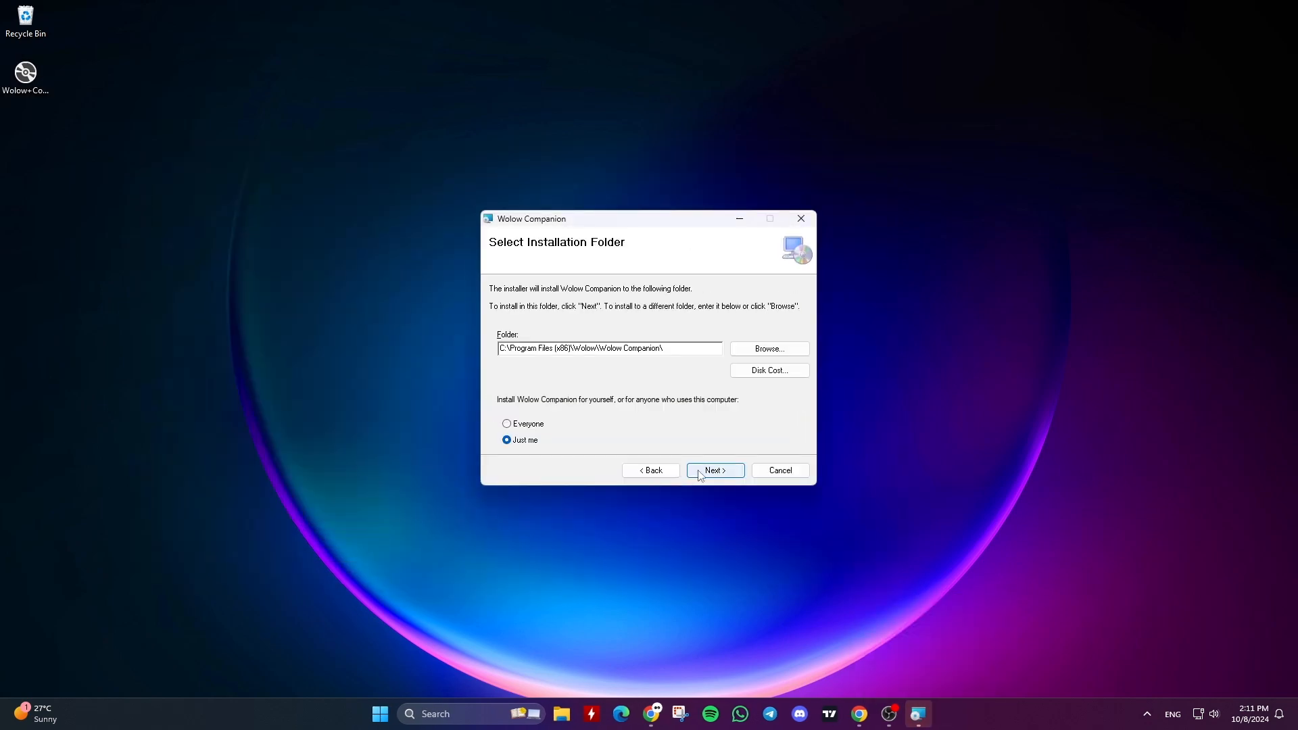
{"action": "left_click", "coordinate": [507, 424]}
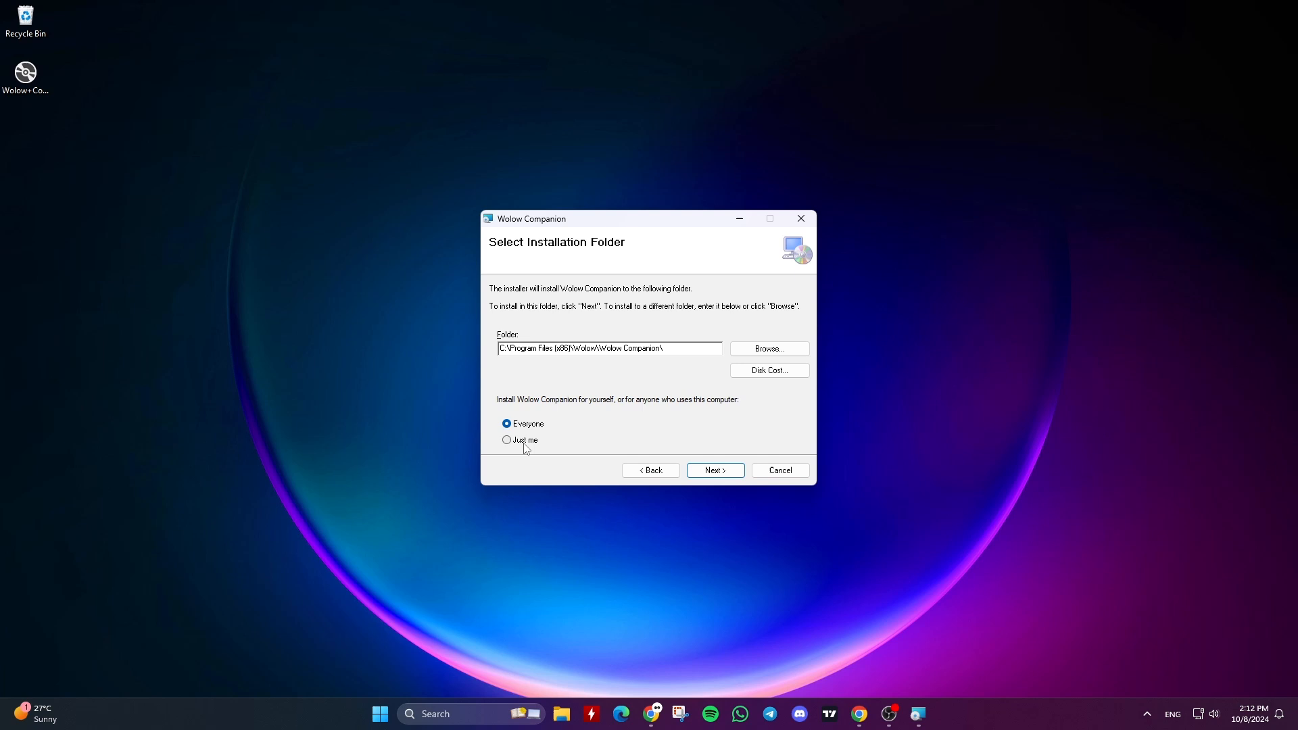
{"action": "left_click", "coordinate": [506, 439]}
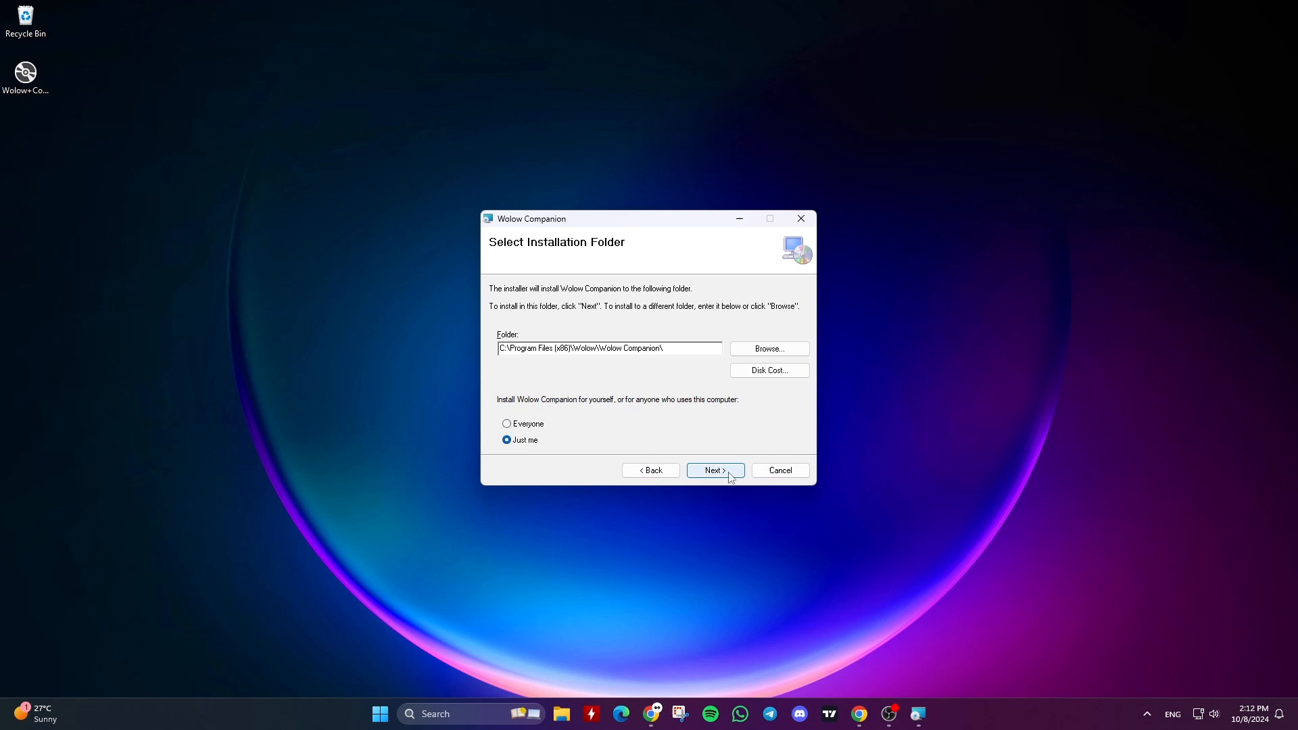
{"action": "left_click", "coordinate": [714, 471]}
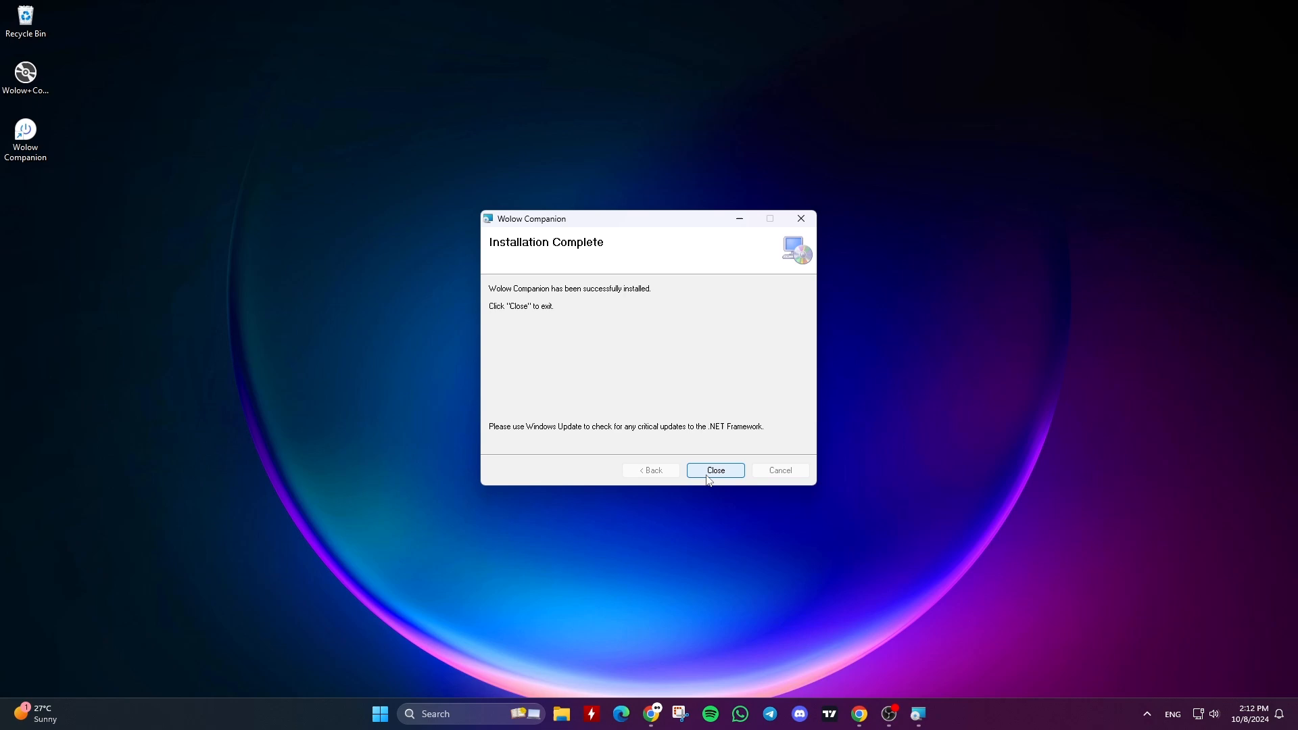
{"action": "left_click", "coordinate": [714, 470]}
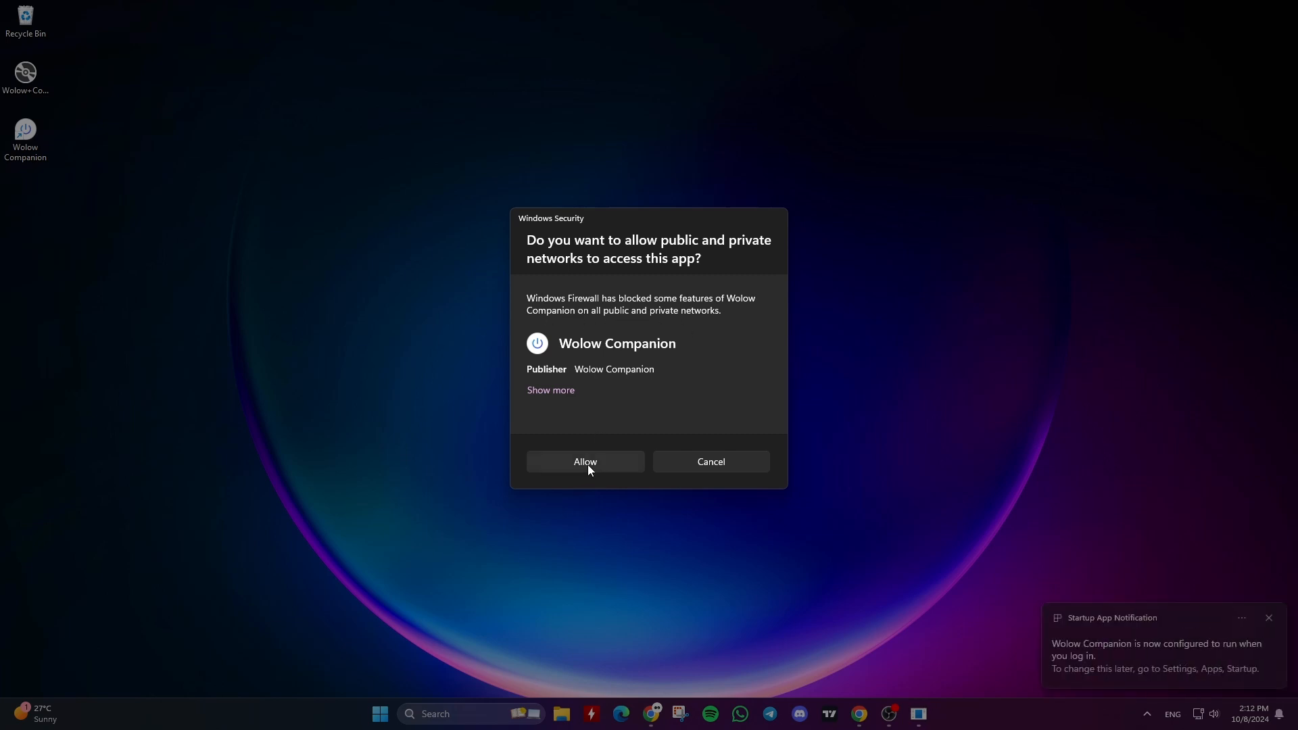
{"action": "left_click", "coordinate": [584, 461]}
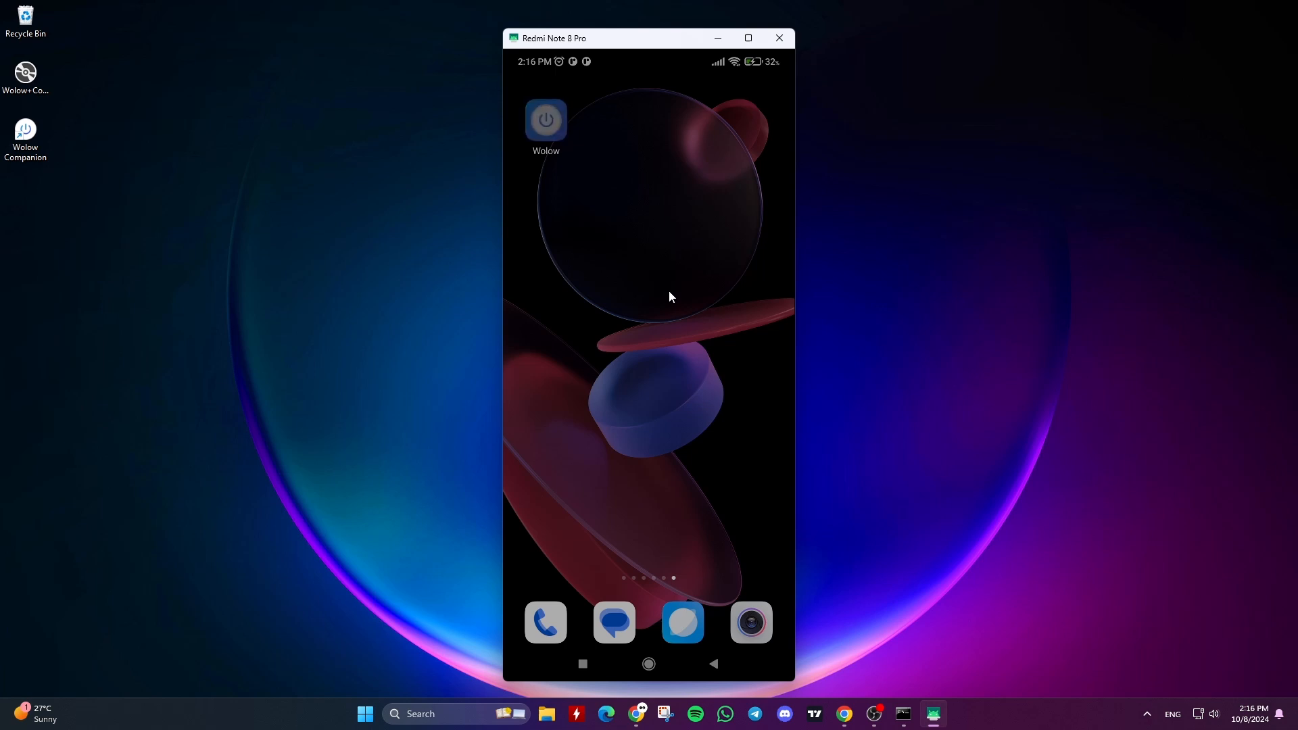
Step: Scan the network in Wolow, add ASM (192.168.1.3), and select it as the device
{"action": "left_click", "coordinate": [545, 120]}
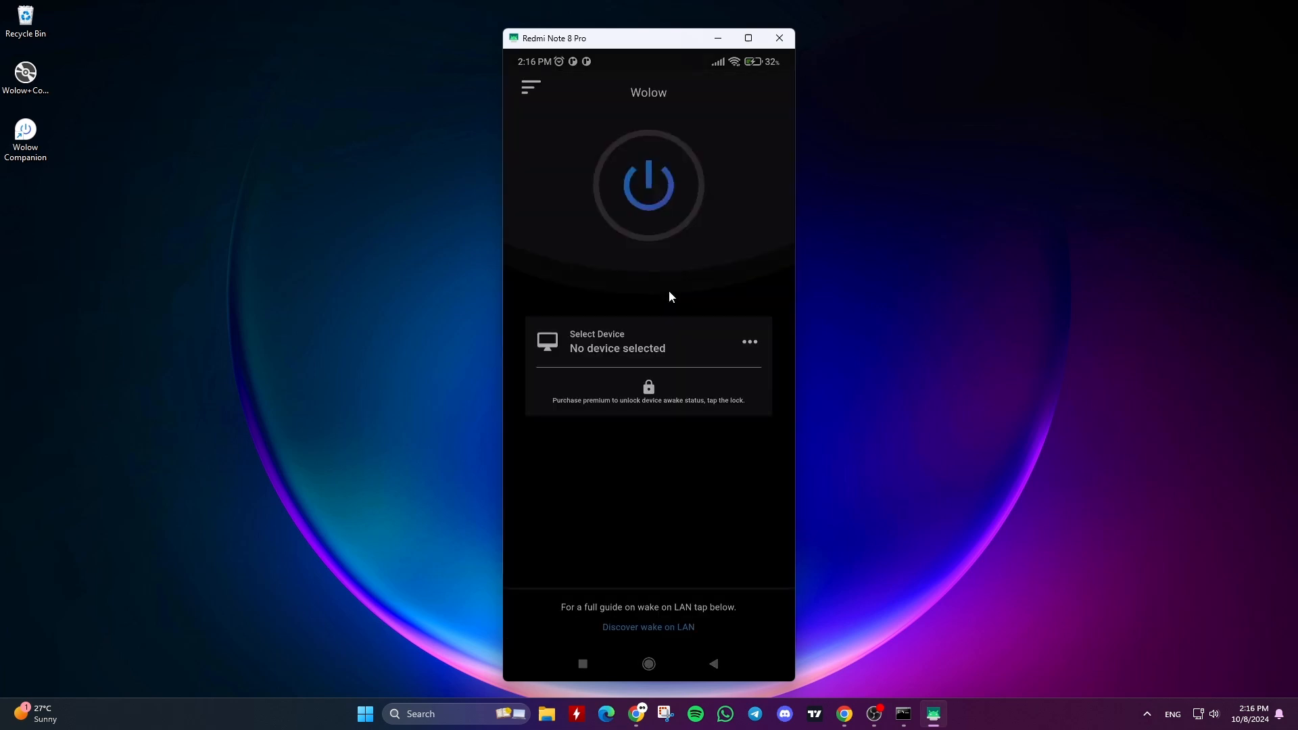
{"action": "left_click", "coordinate": [648, 341]}
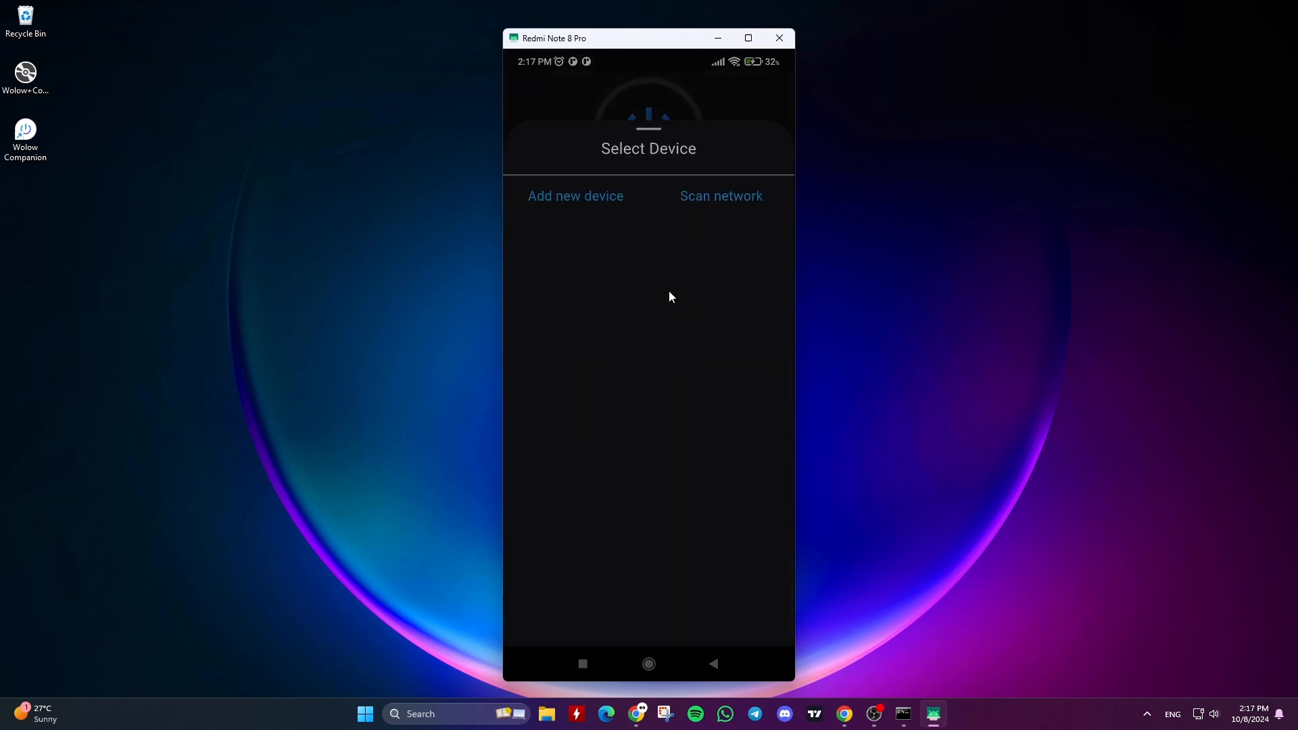
{"action": "left_click", "coordinate": [720, 196]}
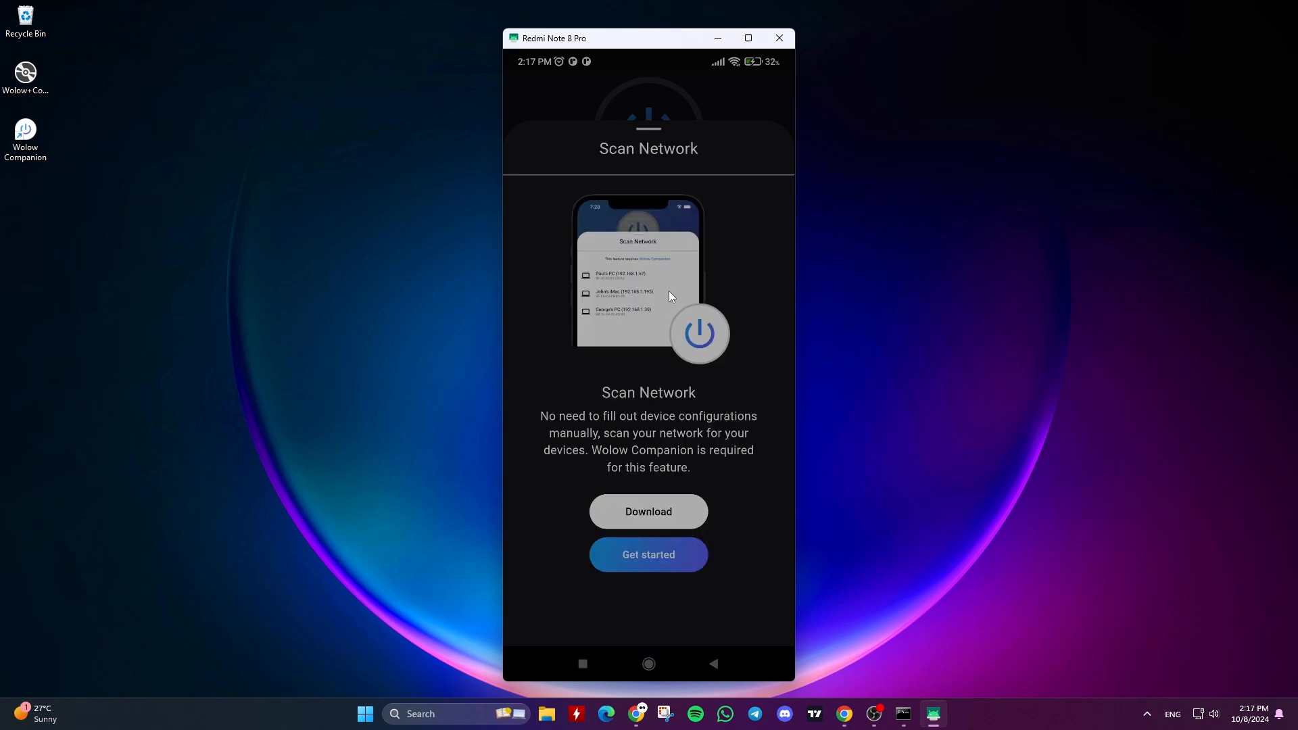
{"action": "left_click", "coordinate": [648, 555]}
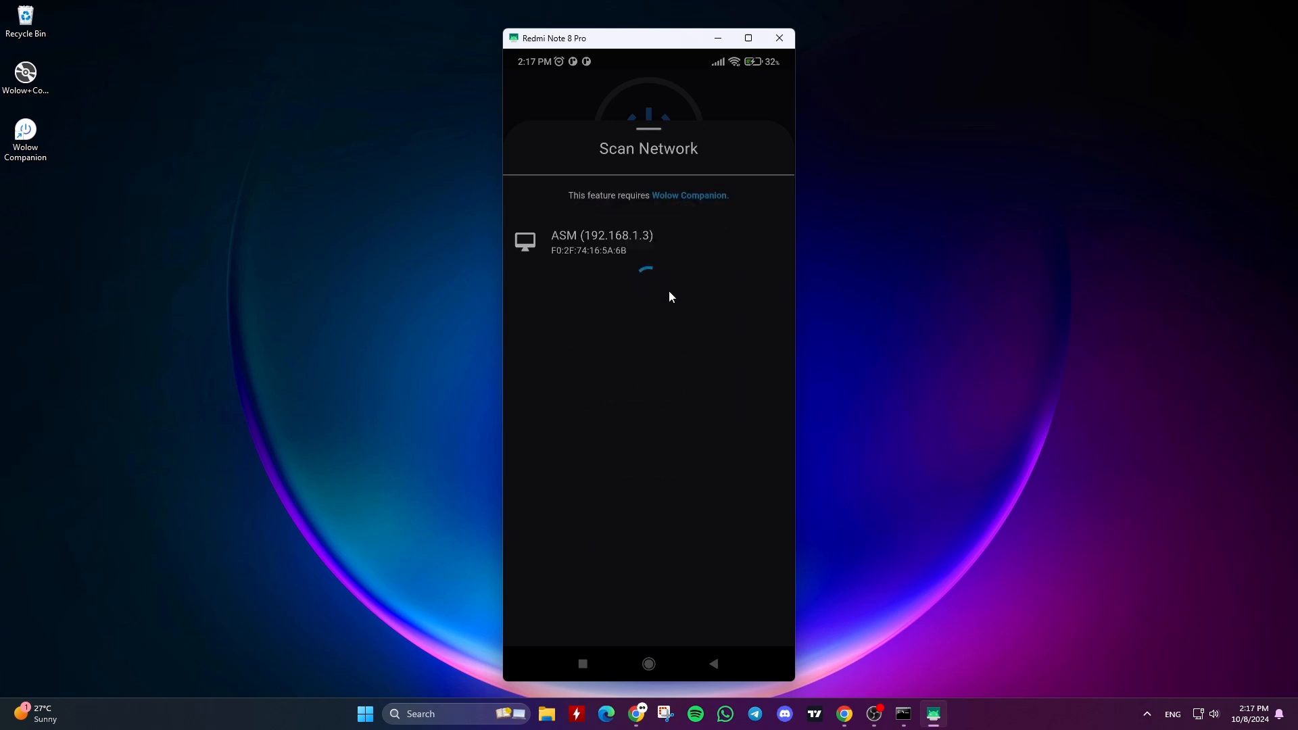
{"action": "left_click", "coordinate": [601, 241]}
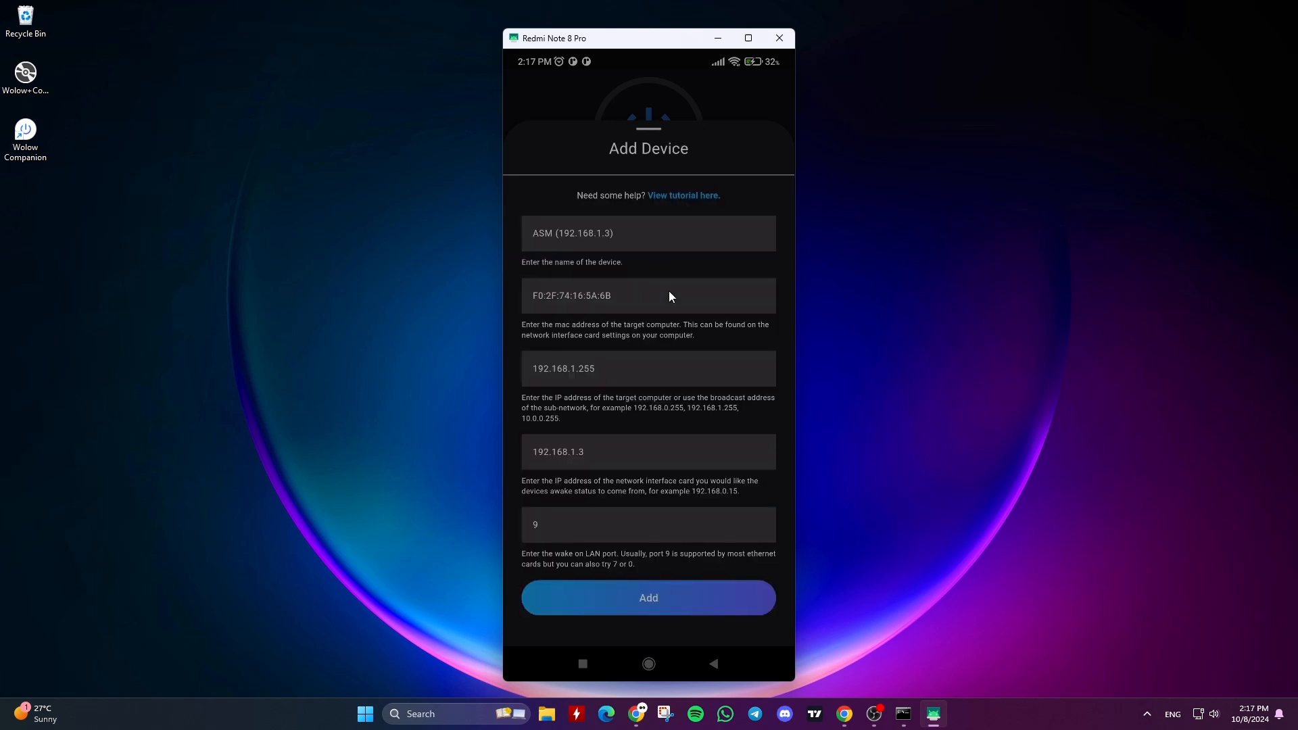
{"action": "left_click", "coordinate": [649, 597]}
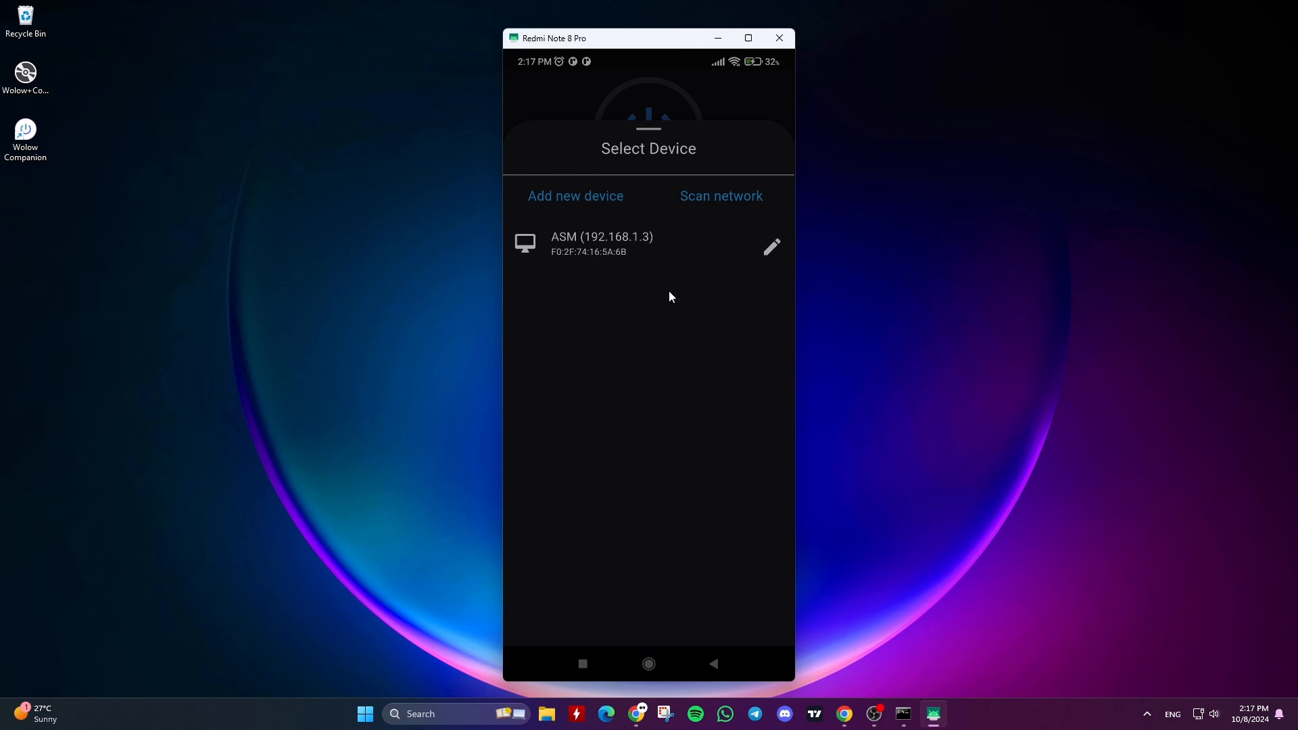
{"action": "left_click", "coordinate": [575, 196]}
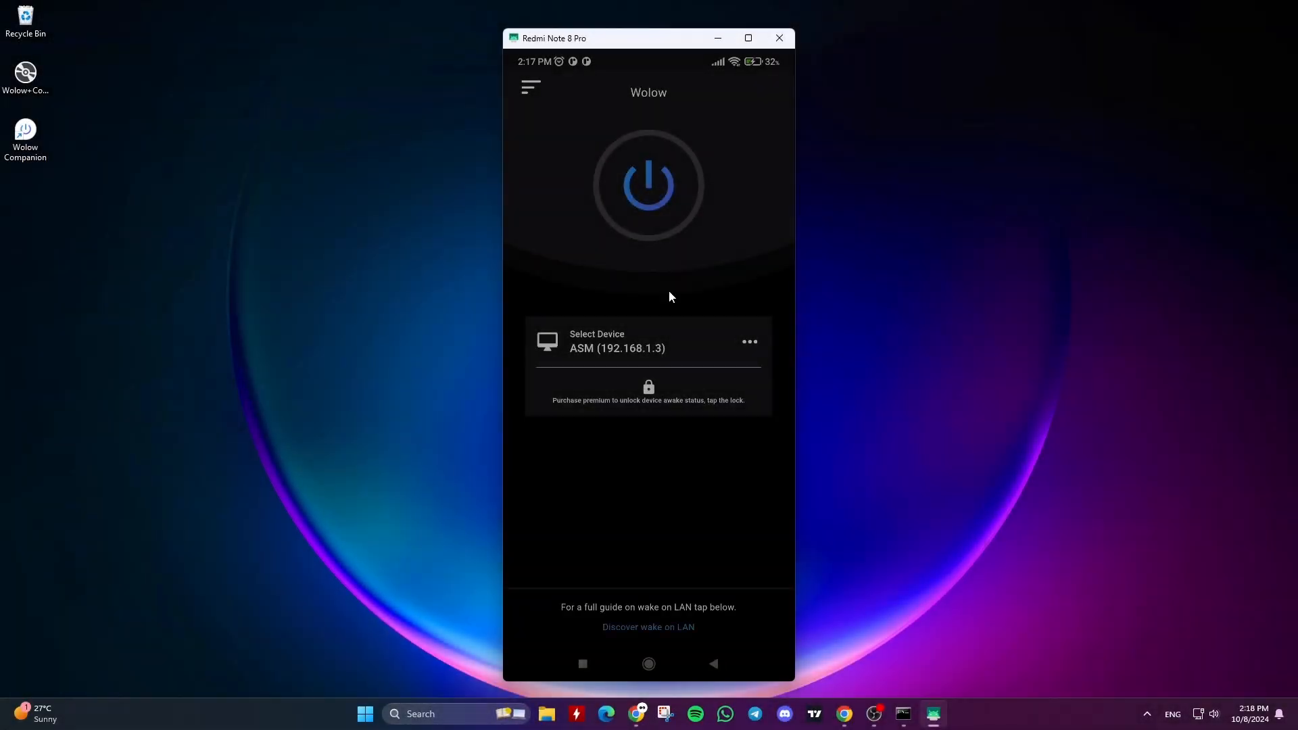
{"action": "left_click", "coordinate": [648, 340]}
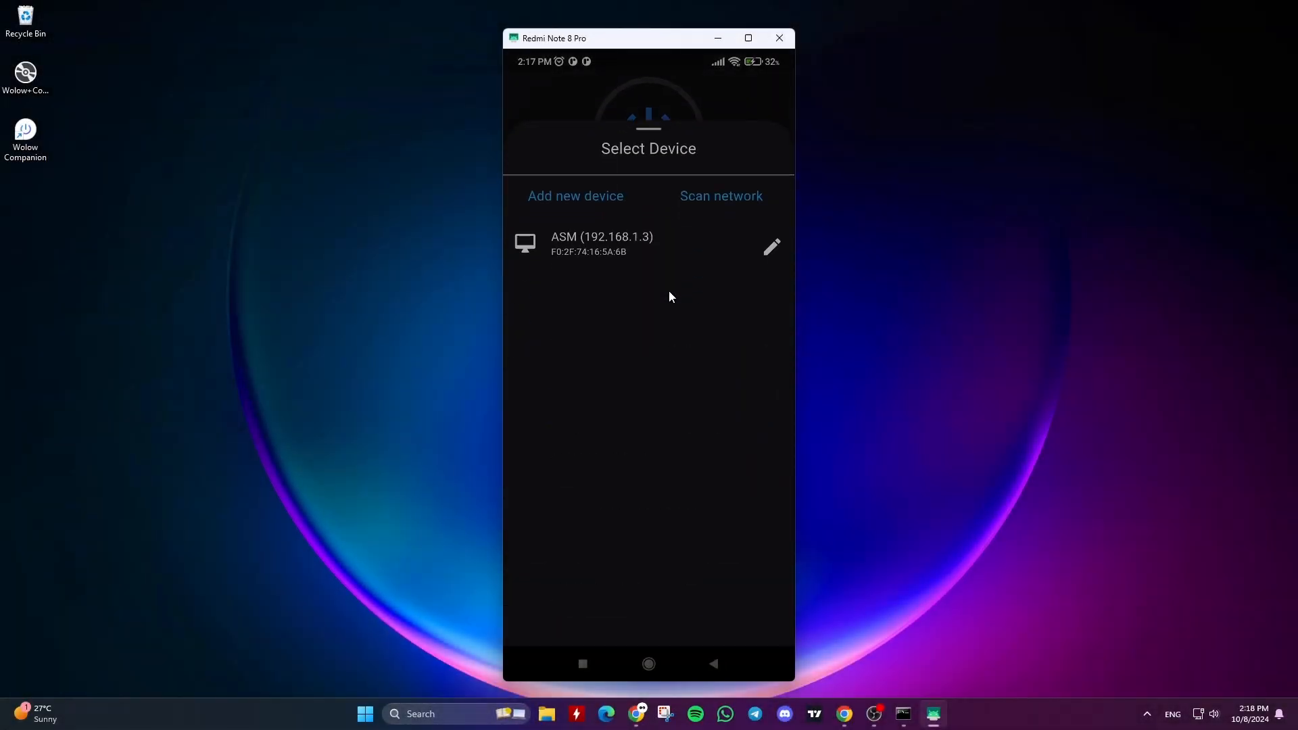